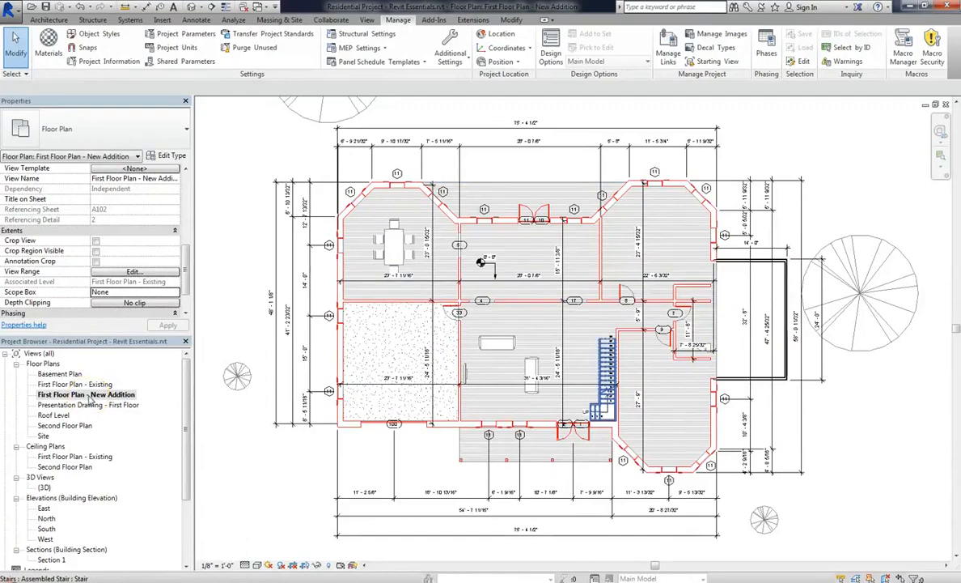
# Duplicate First Floor Plan - New Addition with detailing and rename it 'First Floor Plan - Demolition'.
pyautogui.rightClick(85, 394)
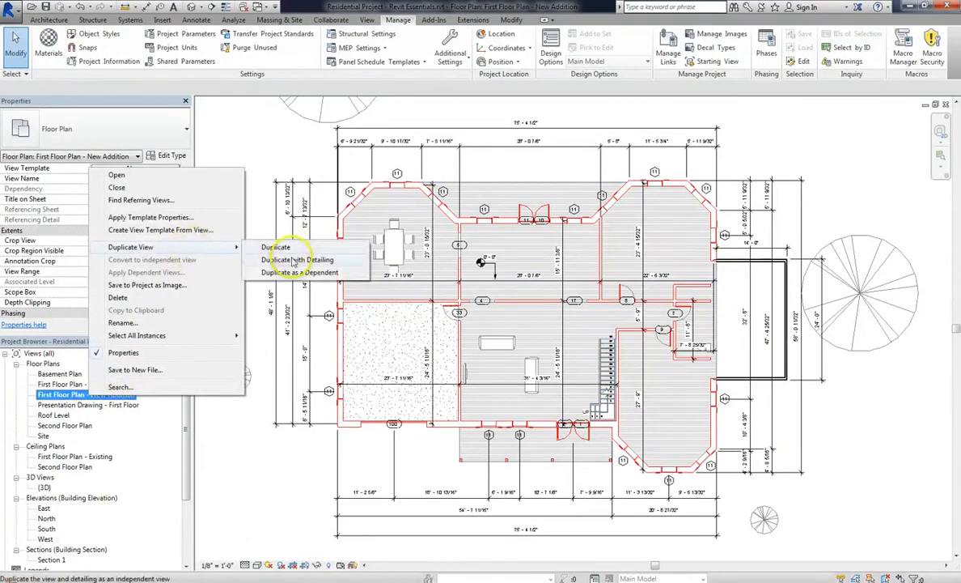
pyautogui.click(276, 247)
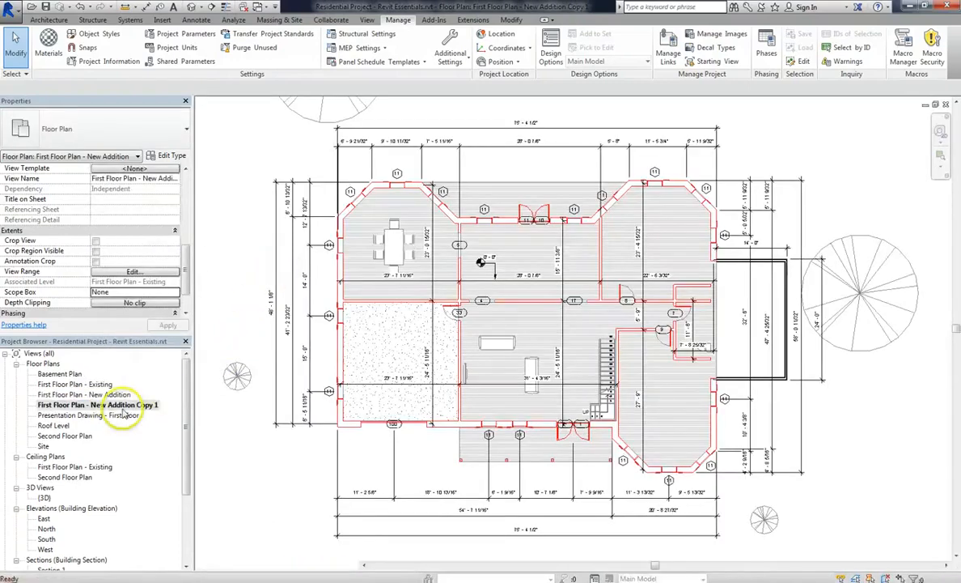
pyautogui.rightClick(97, 404)
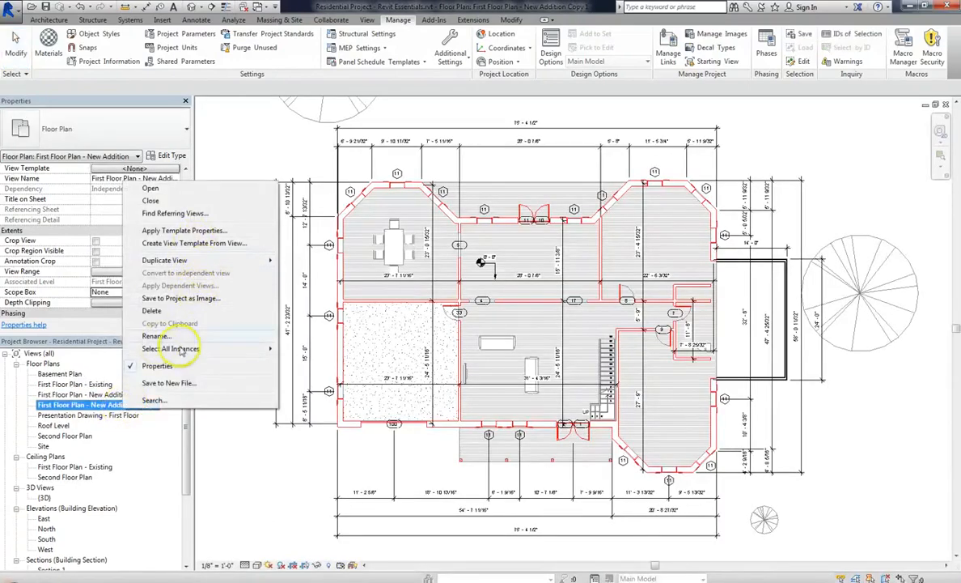
pyautogui.click(156, 335)
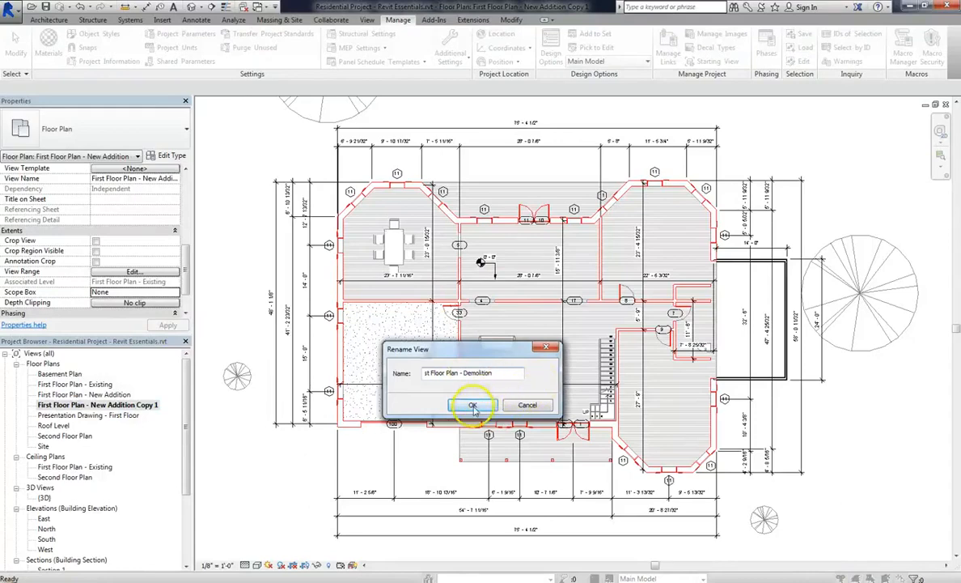
pyautogui.click(473, 405)
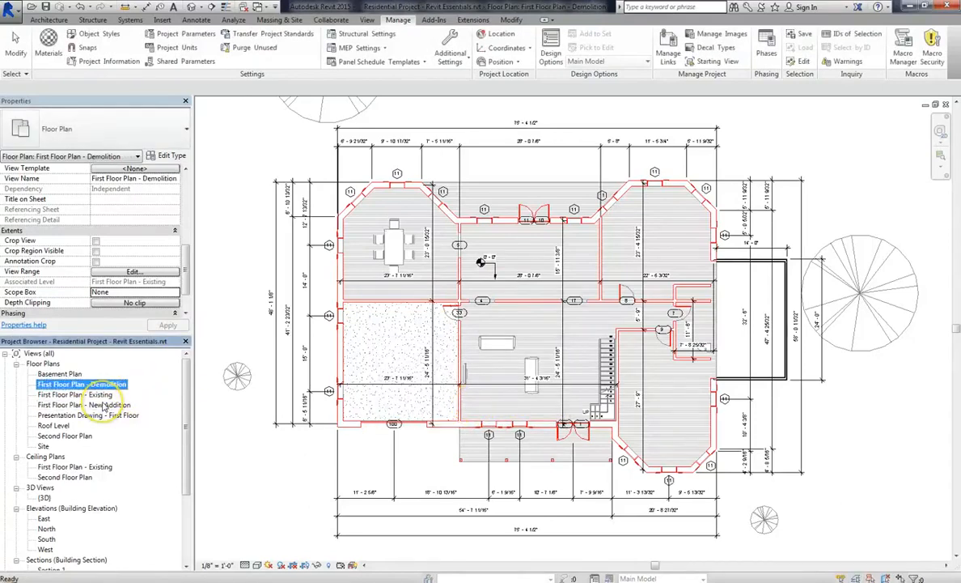
pyautogui.click(75, 394)
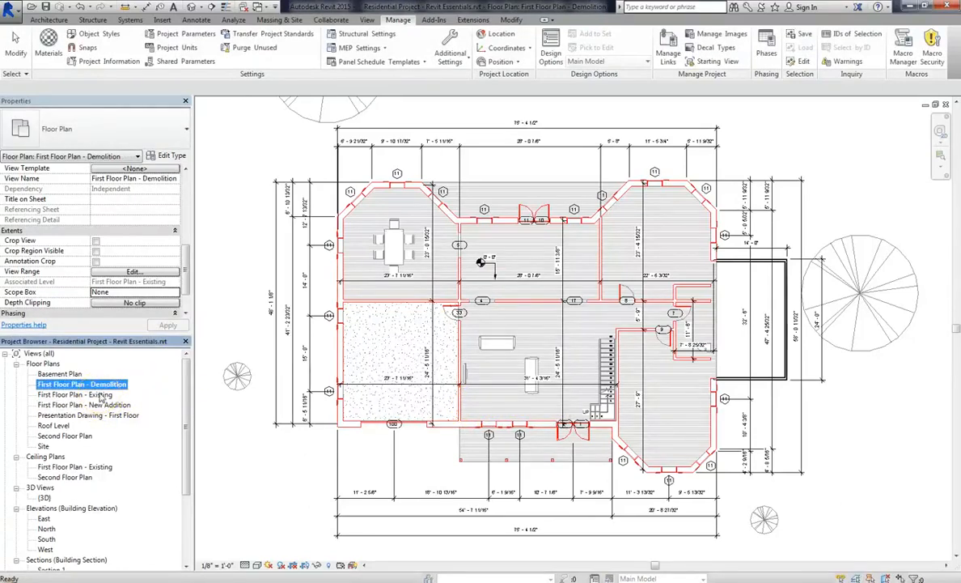
pyautogui.click(81, 383)
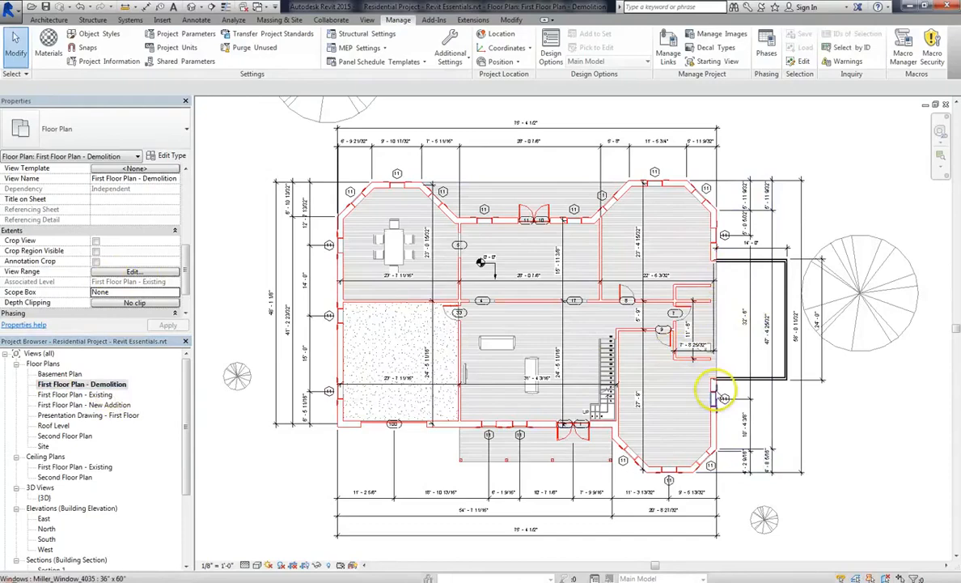
# Open the Phasing dialog from the Manage tab's Phases button.
pyautogui.click(716, 387)
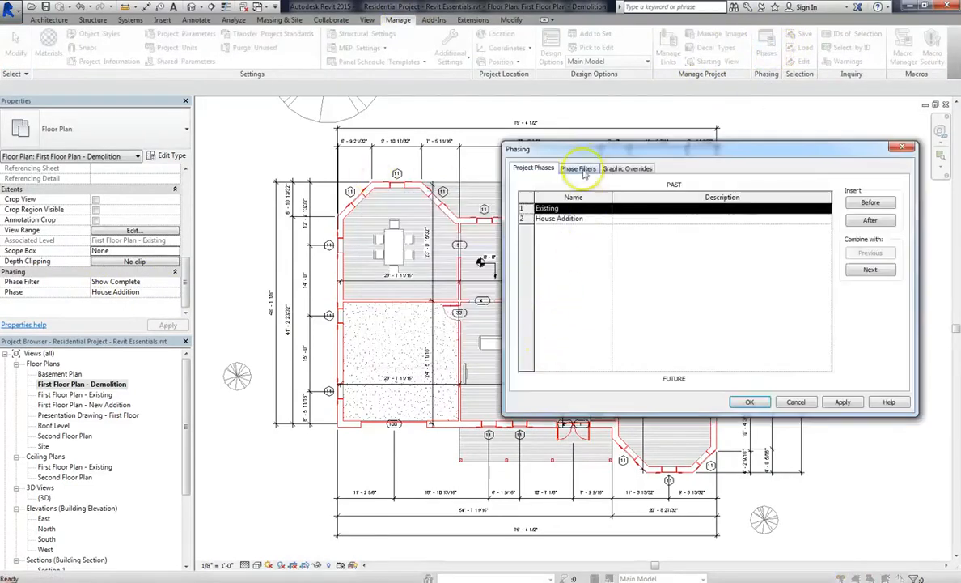
# Add a phase filter named 'Demolition Phase' with New set to Not Displayed.
pyautogui.click(578, 169)
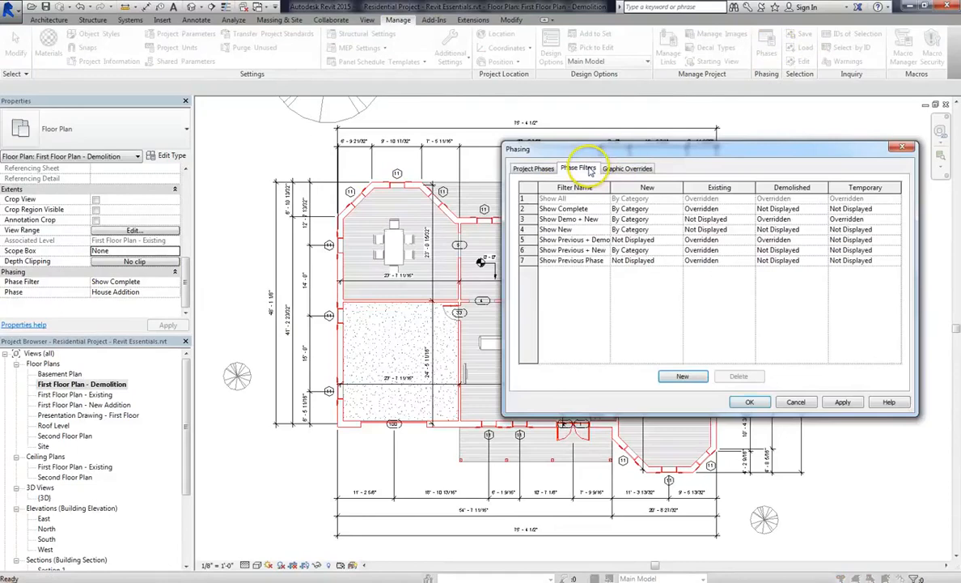
pyautogui.click(682, 375)
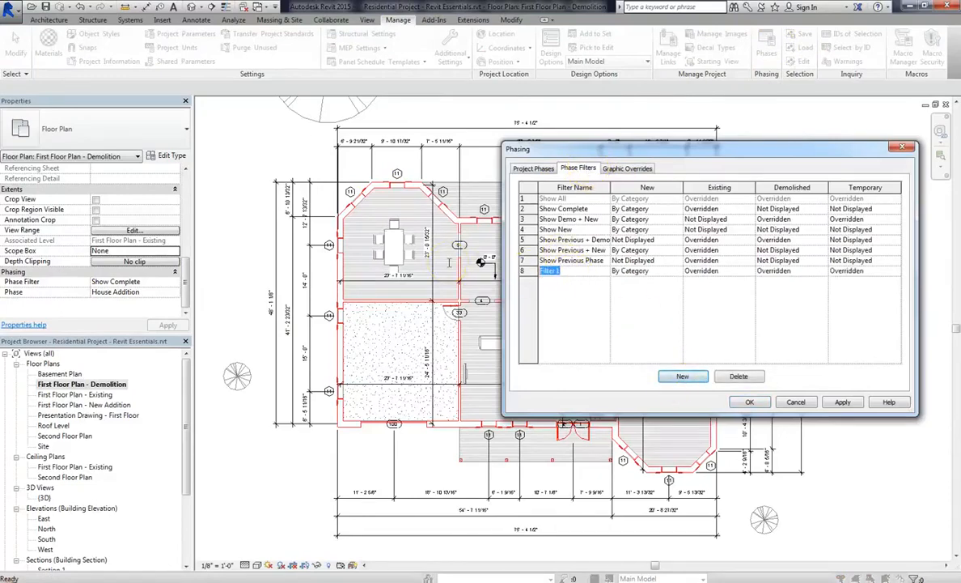
pyautogui.write('Demolition Phase')
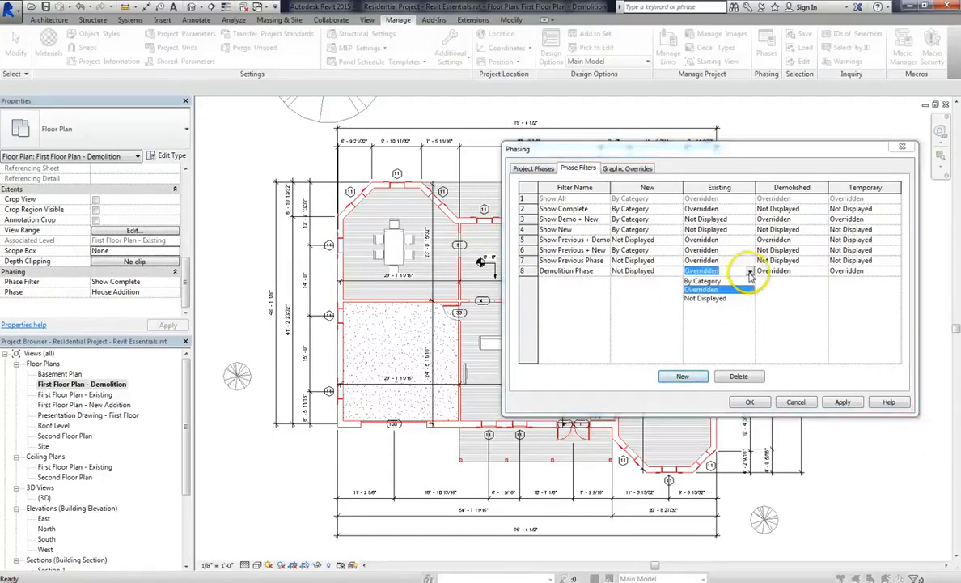
pyautogui.click(627, 167)
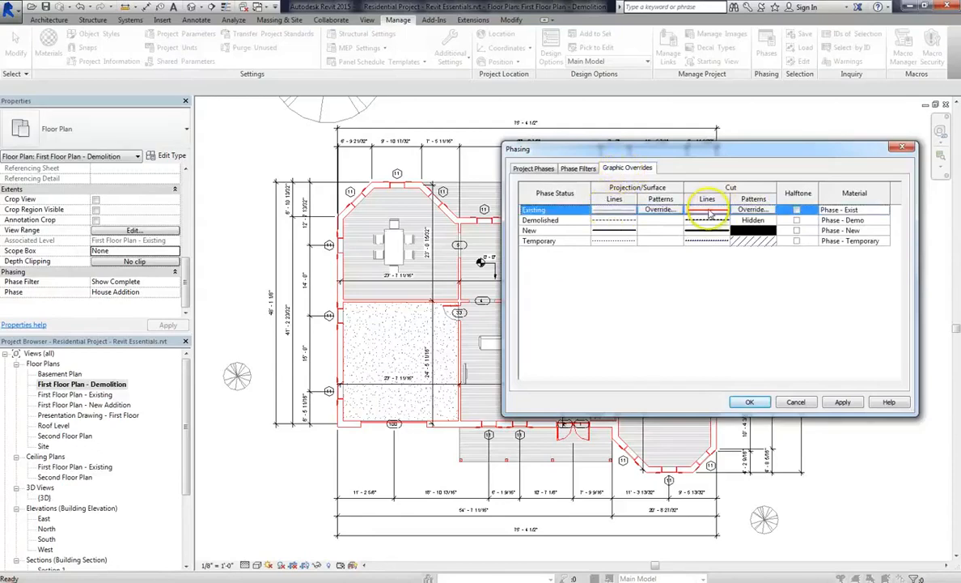
# Change the Existing phase cut line colour to dark and apply the overrides.
pyautogui.click(706, 209)
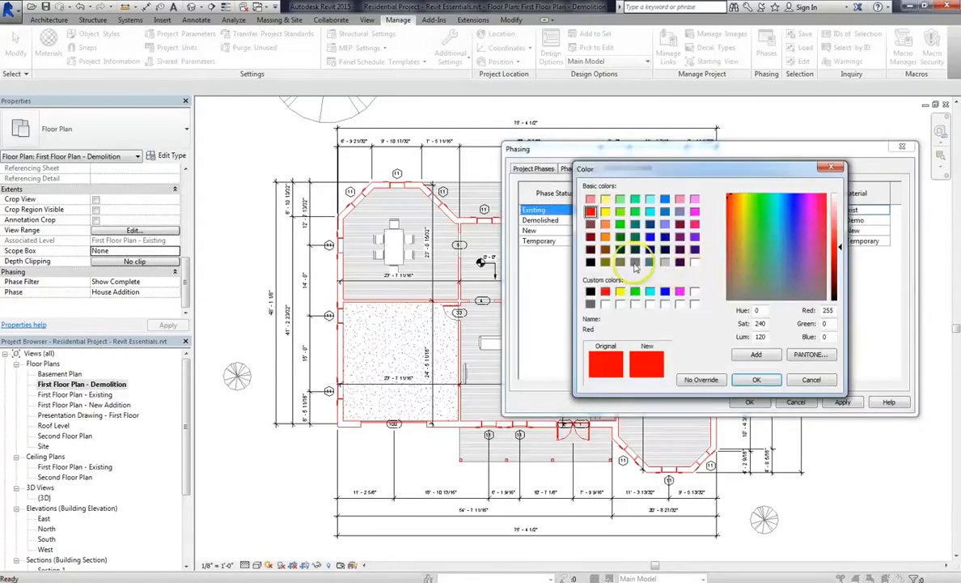
pyautogui.click(635, 261)
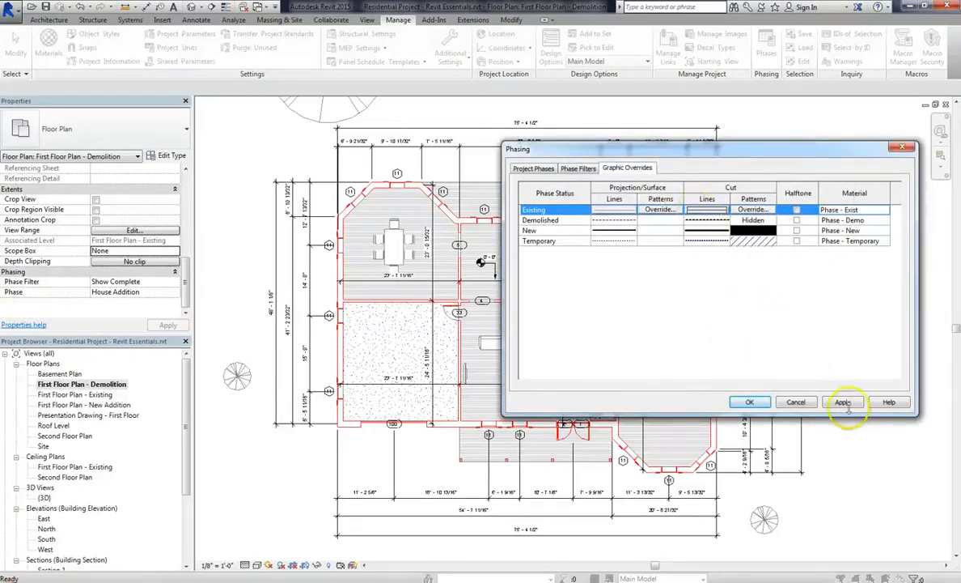
pyautogui.click(842, 402)
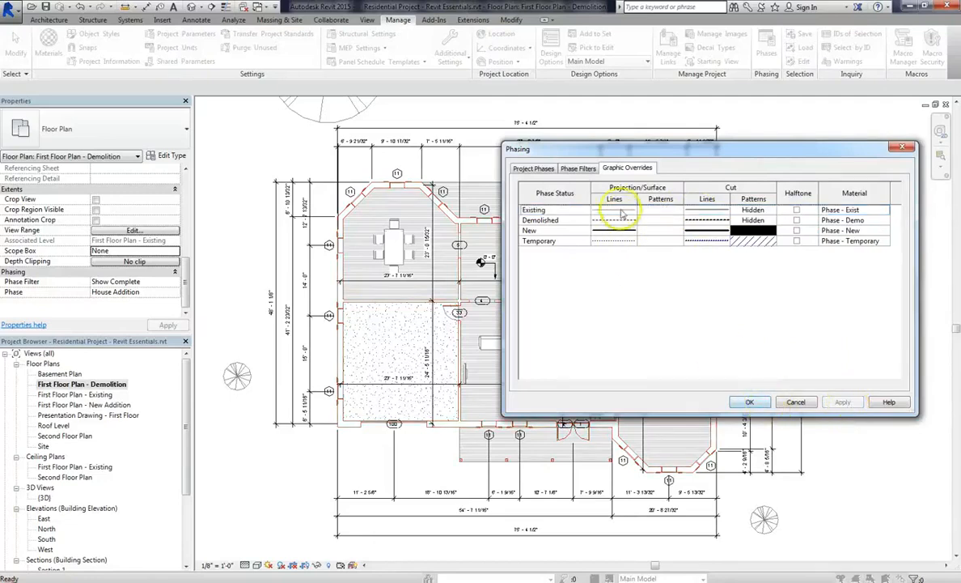
pyautogui.click(577, 168)
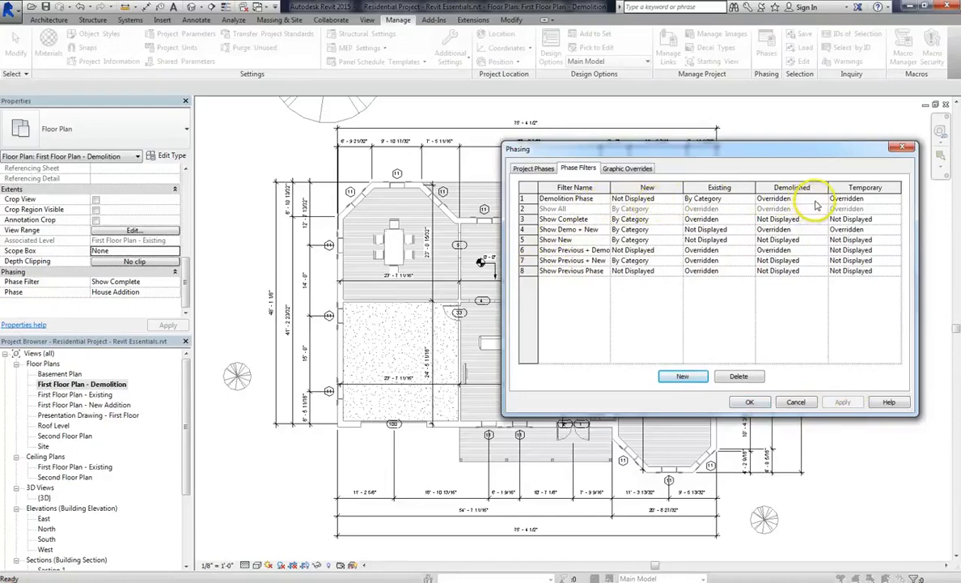
# Review the Demolition Phase filter and graphic overrides, then close the Phasing dialog with OK.
pyautogui.click(627, 167)
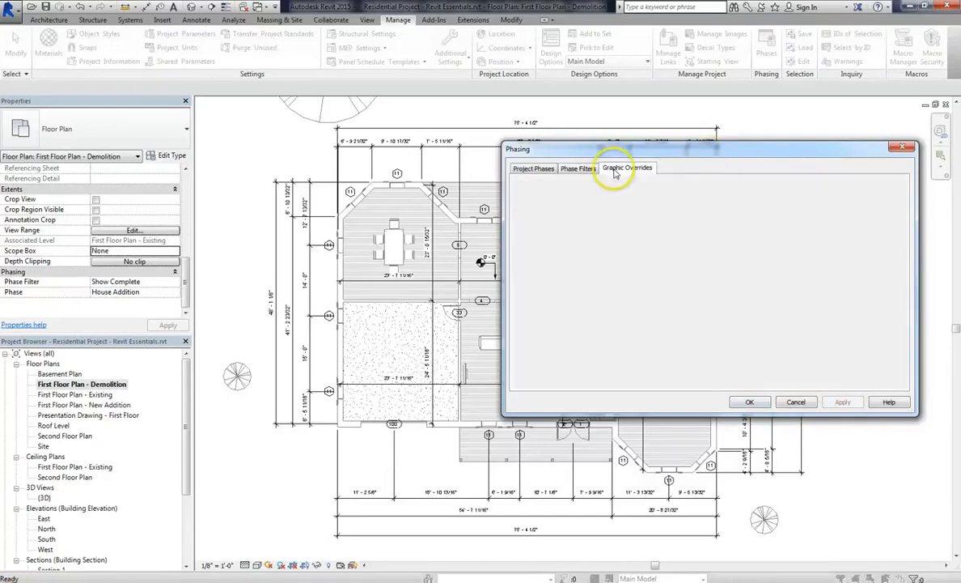
pyautogui.click(627, 167)
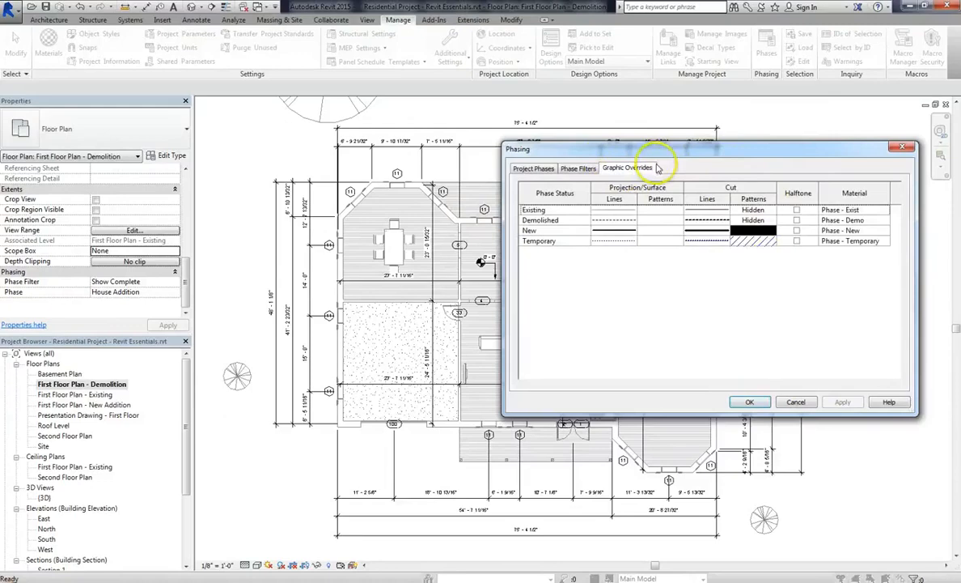
pyautogui.click(748, 402)
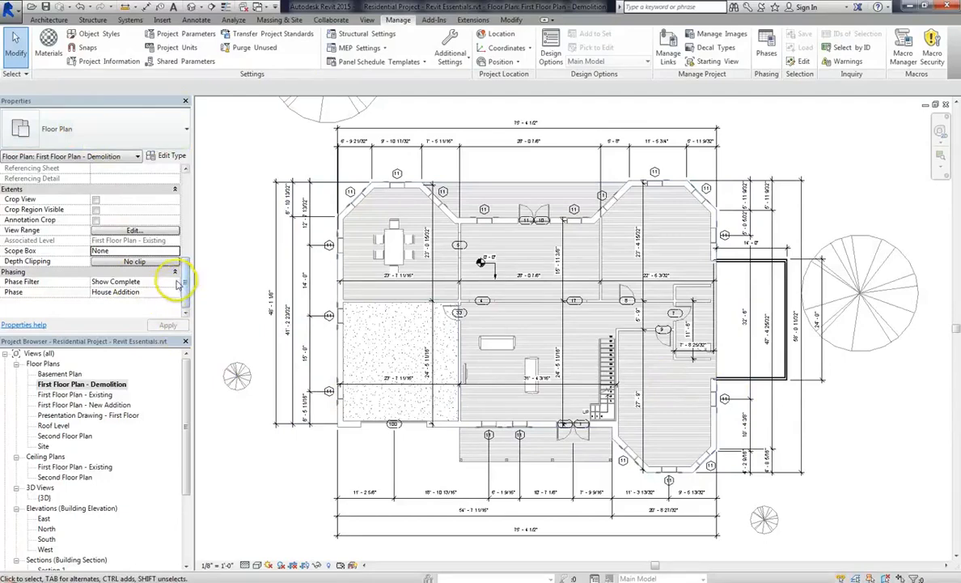
# Set the Demolition floor plan's Phase Filter to Demolition Phase.
pyautogui.click(133, 281)
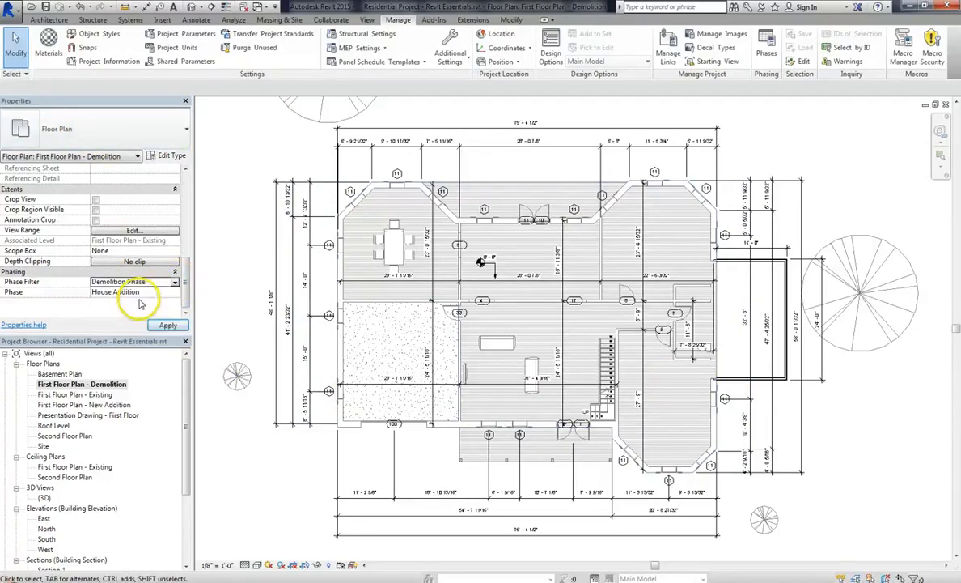
pyautogui.click(167, 324)
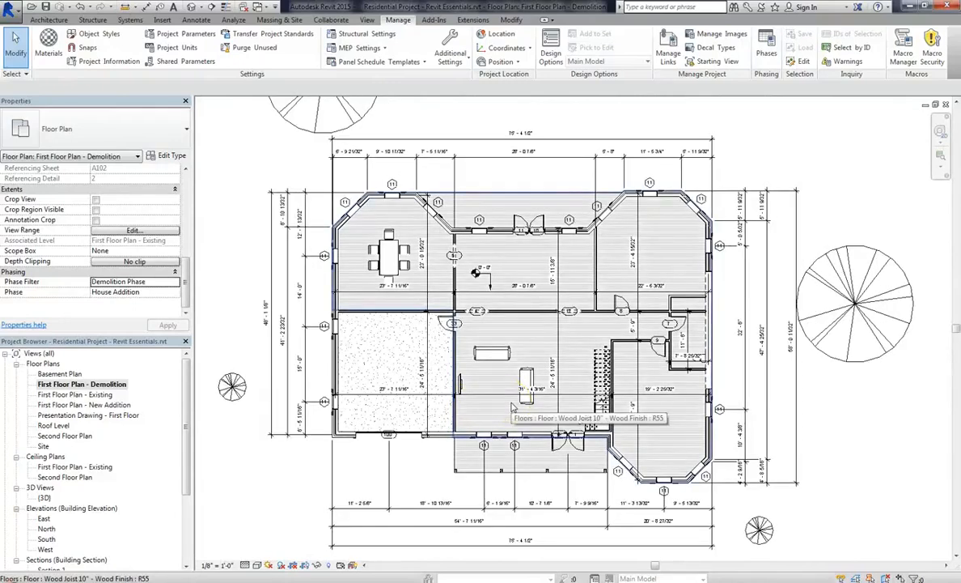
# Reopen Phasing, check the phase filters list, and close the dialog.
pyautogui.click(766, 41)
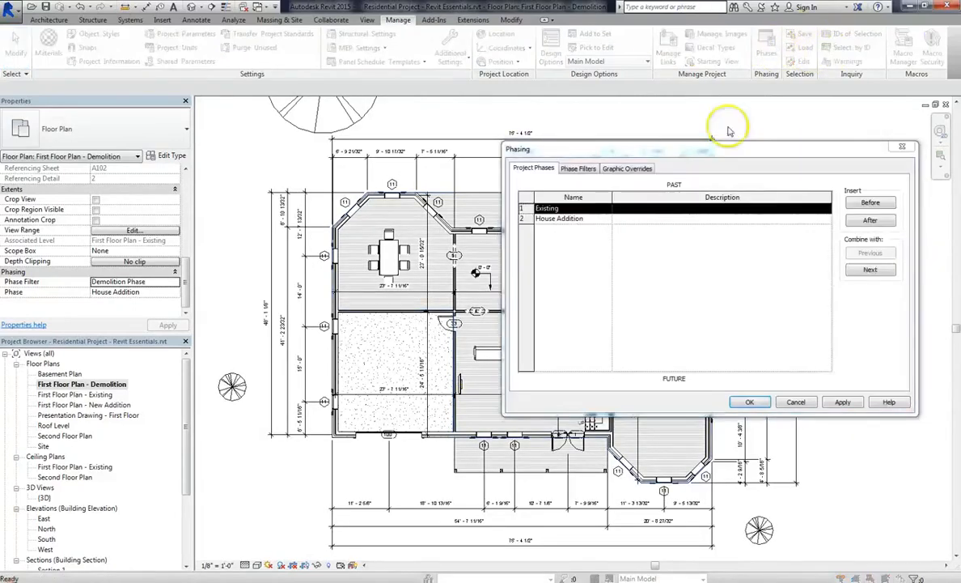
pyautogui.click(577, 168)
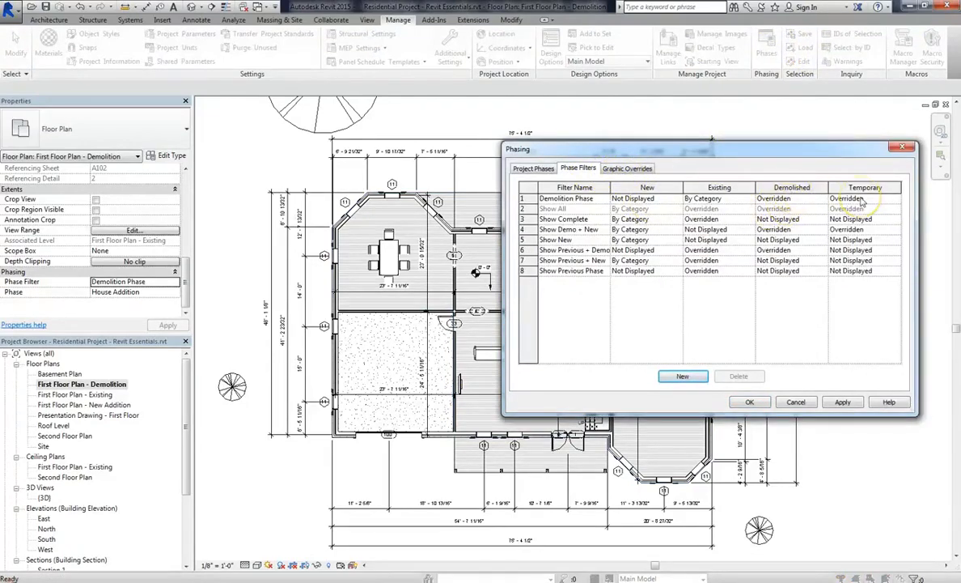
pyautogui.moveTo(897, 209)
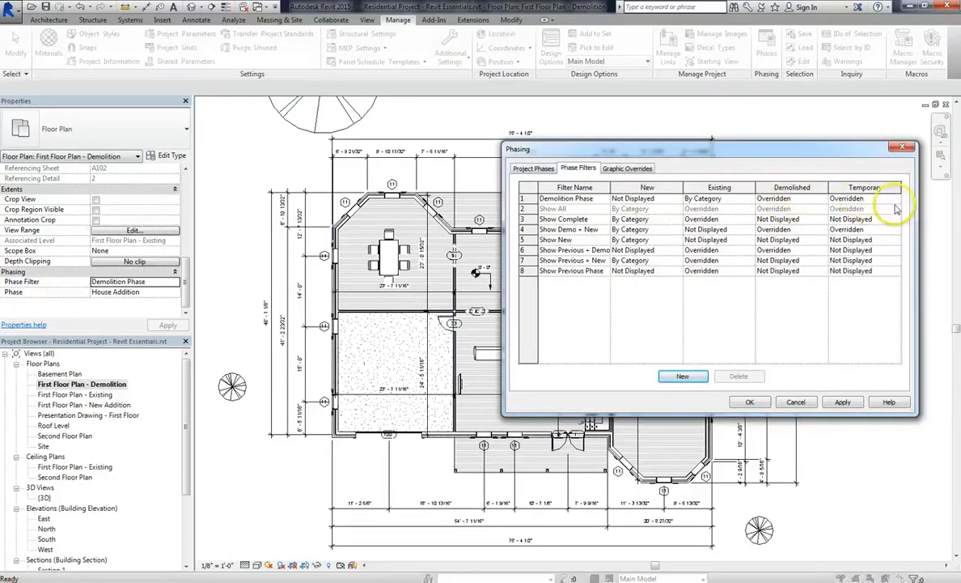
pyautogui.click(749, 401)
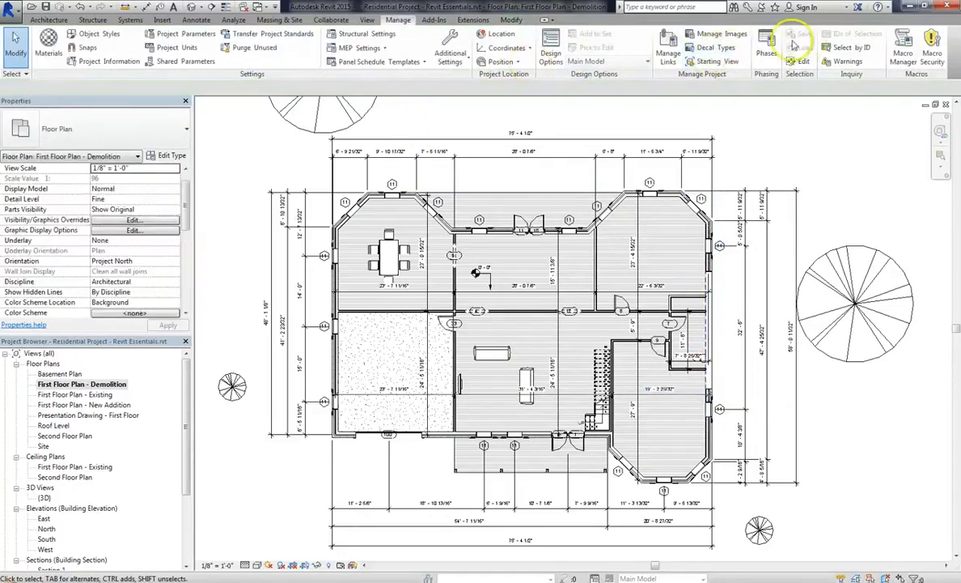
# Give Temporary cut lines weight 3, green colour and 1/16" dash, then apply.
pyautogui.click(766, 47)
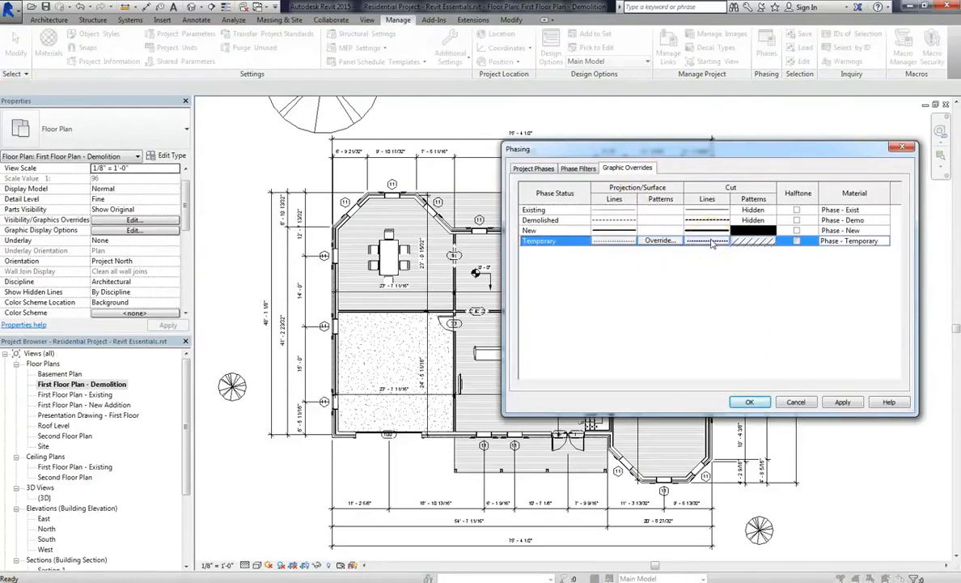
pyautogui.click(658, 241)
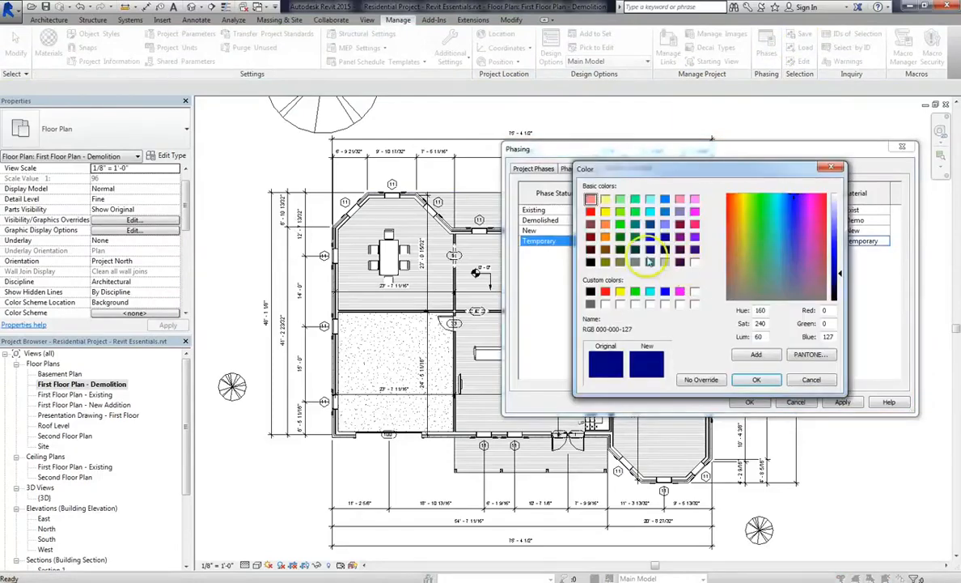
pyautogui.click(755, 379)
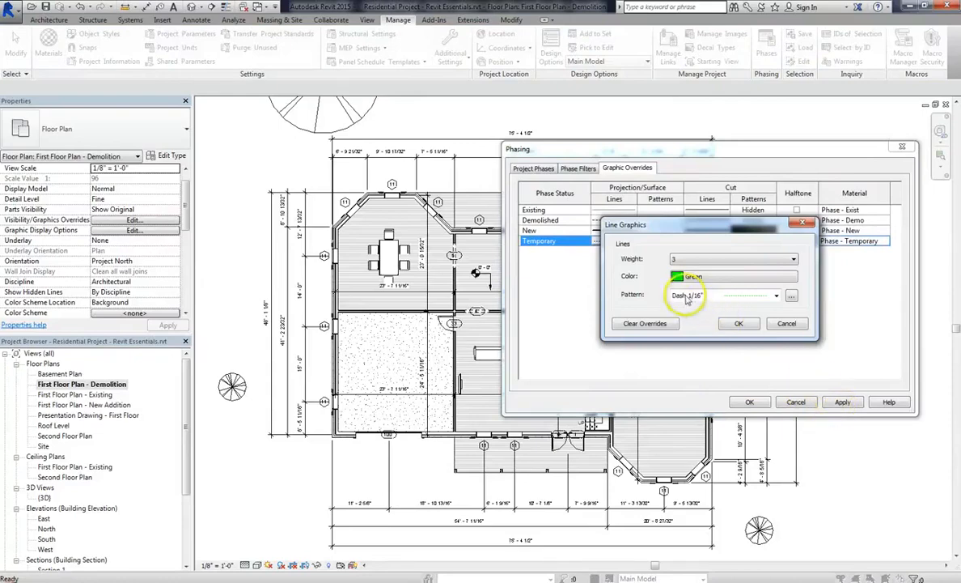
pyautogui.click(737, 323)
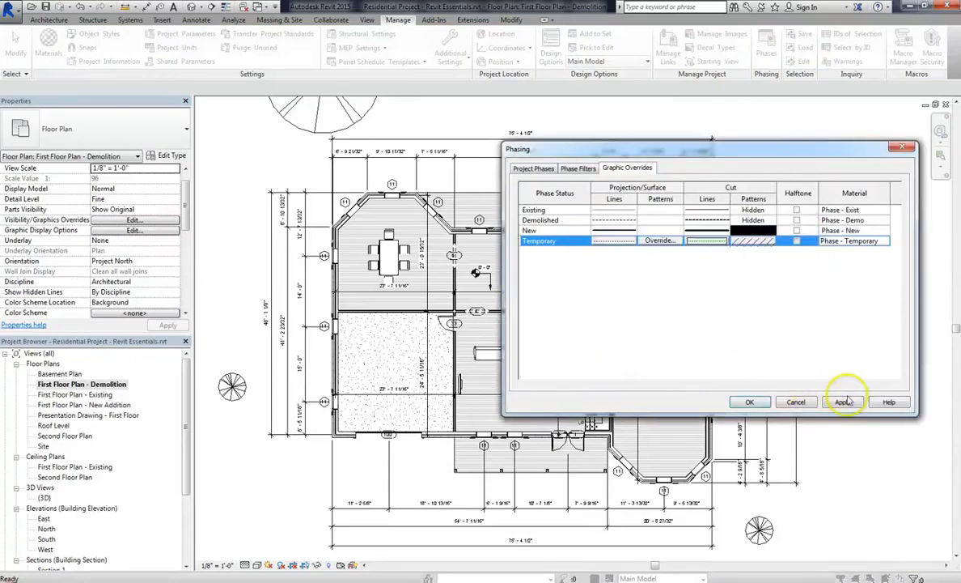
pyautogui.click(749, 401)
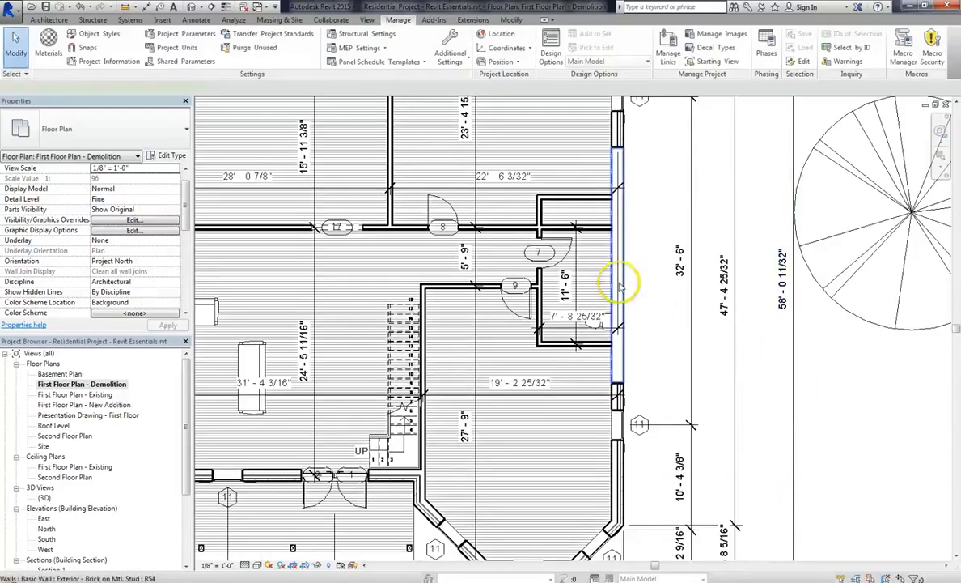
# Set the right exterior brick wall's Phase Demolished to Existing and dismiss the warning.
pyautogui.click(619, 283)
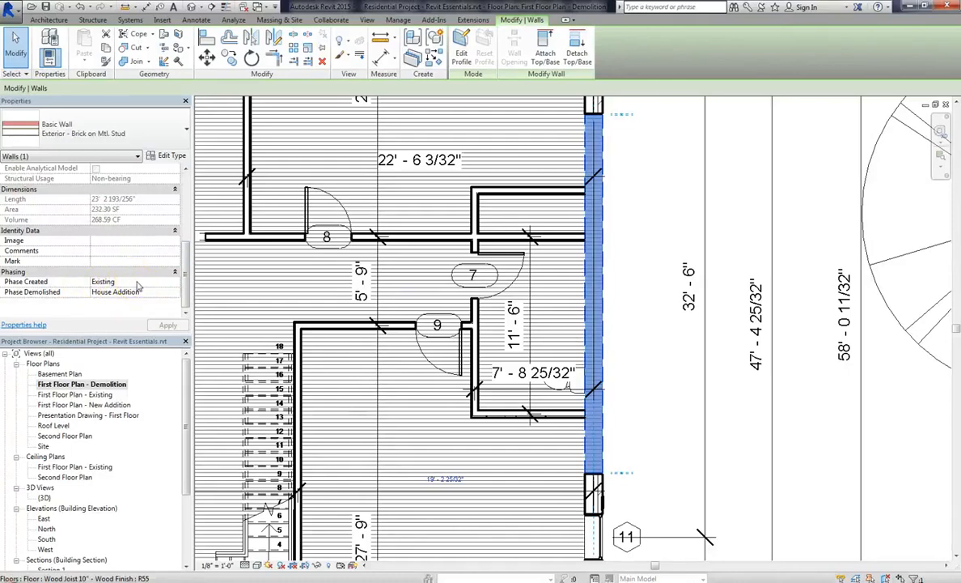
pyautogui.click(176, 292)
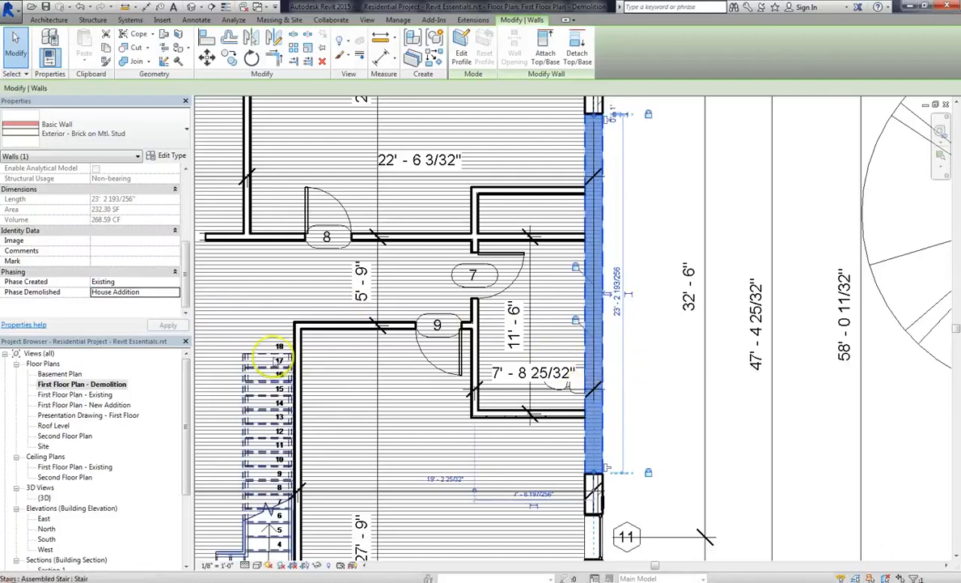
pyautogui.click(175, 292)
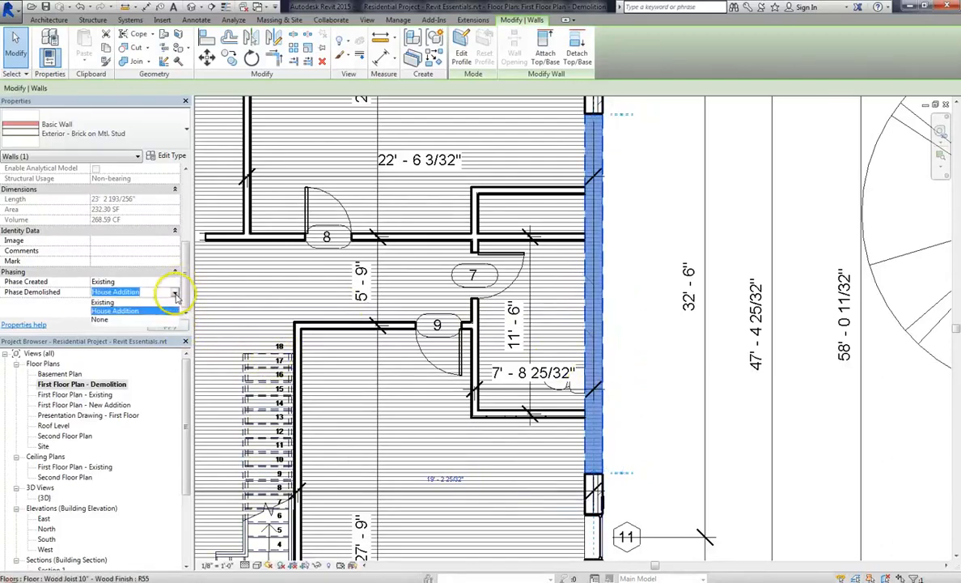
pyautogui.click(103, 302)
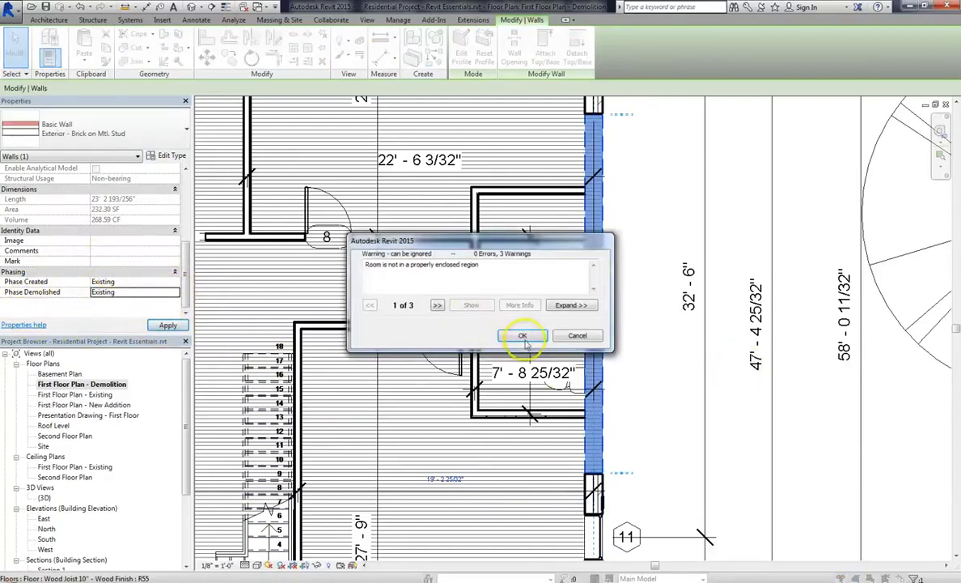
pyautogui.click(522, 335)
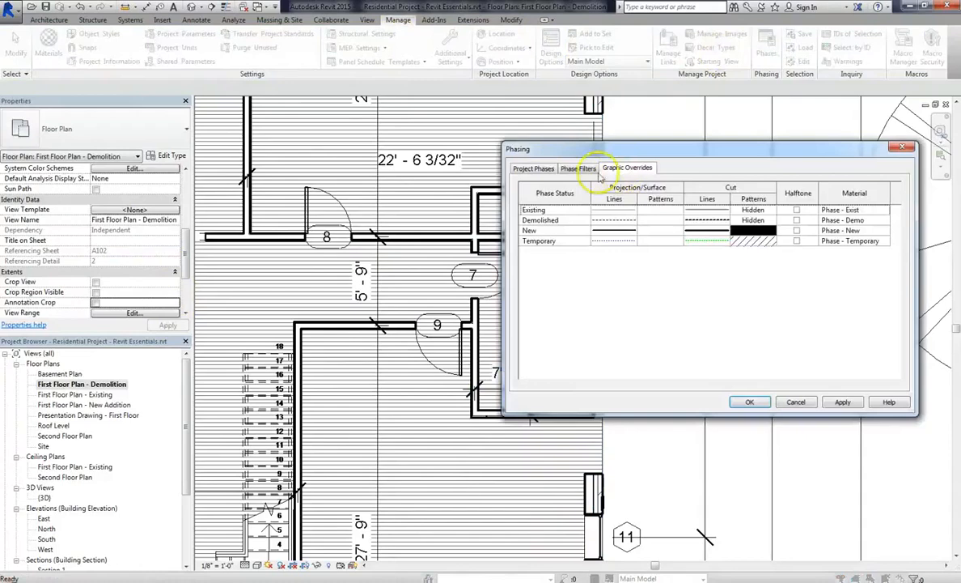
# Review the Phase Filters tab and close the Phasing dialog.
pyautogui.click(577, 169)
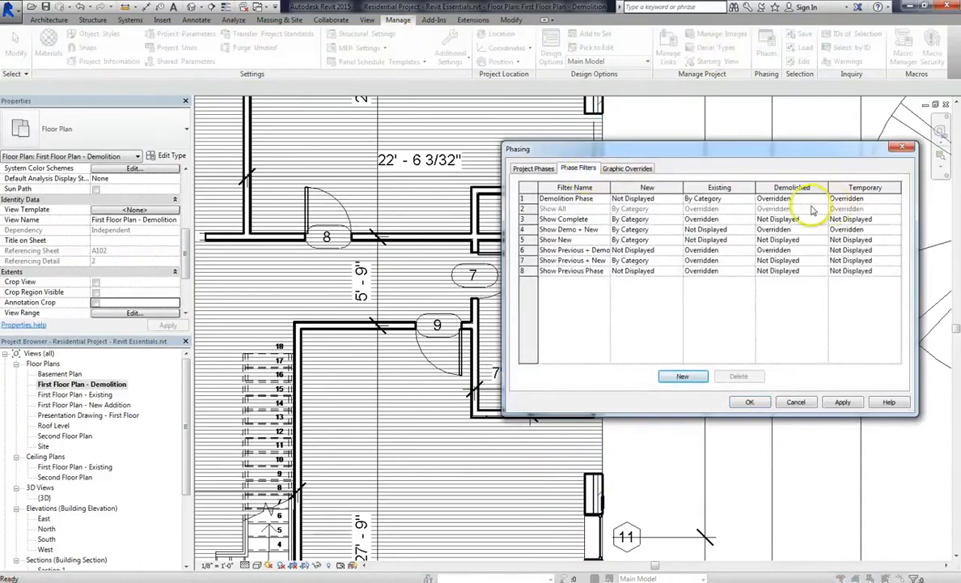
pyautogui.click(866, 198)
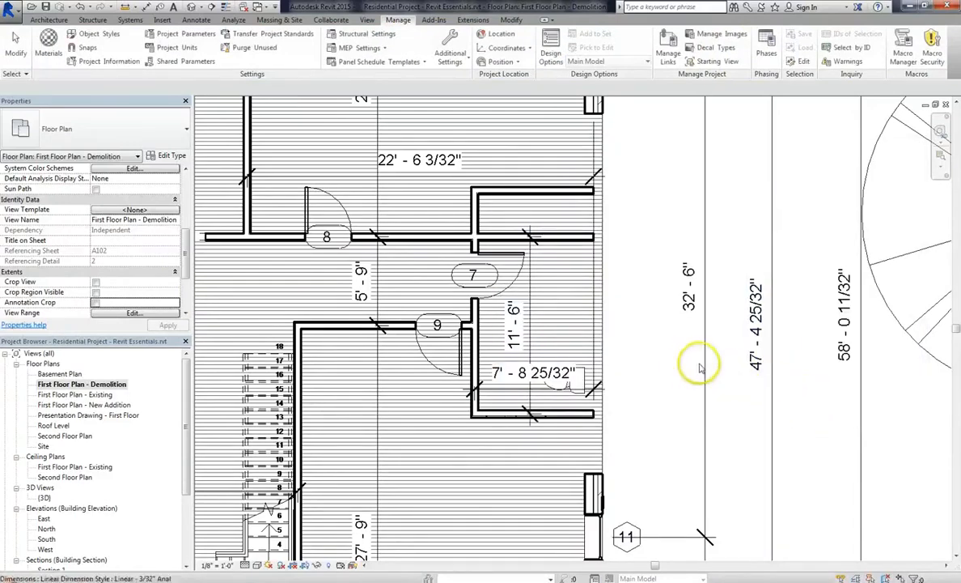
# Set the right exterior wall's Phase Created to House Addition and dismiss the warning.
pyautogui.click(593, 336)
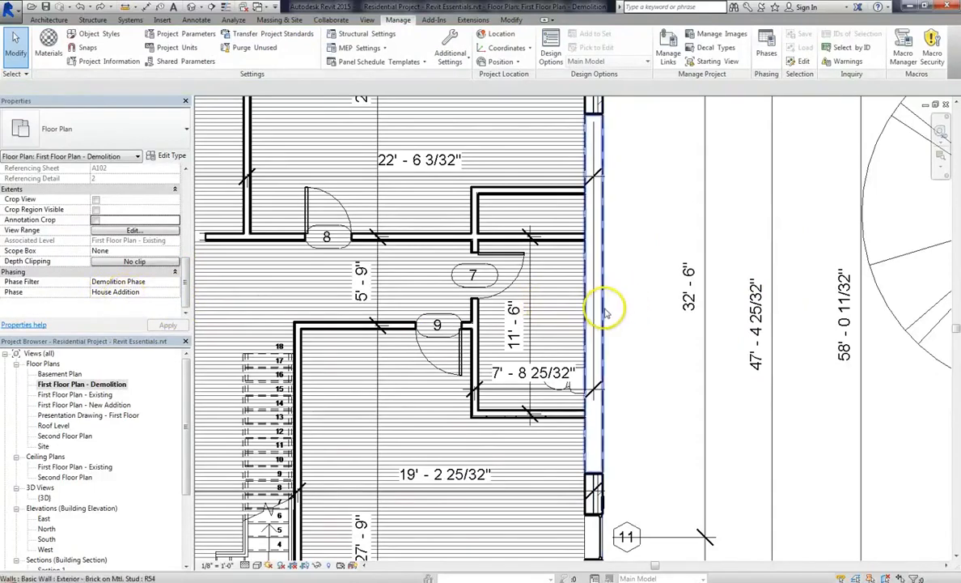
pyautogui.click(594, 312)
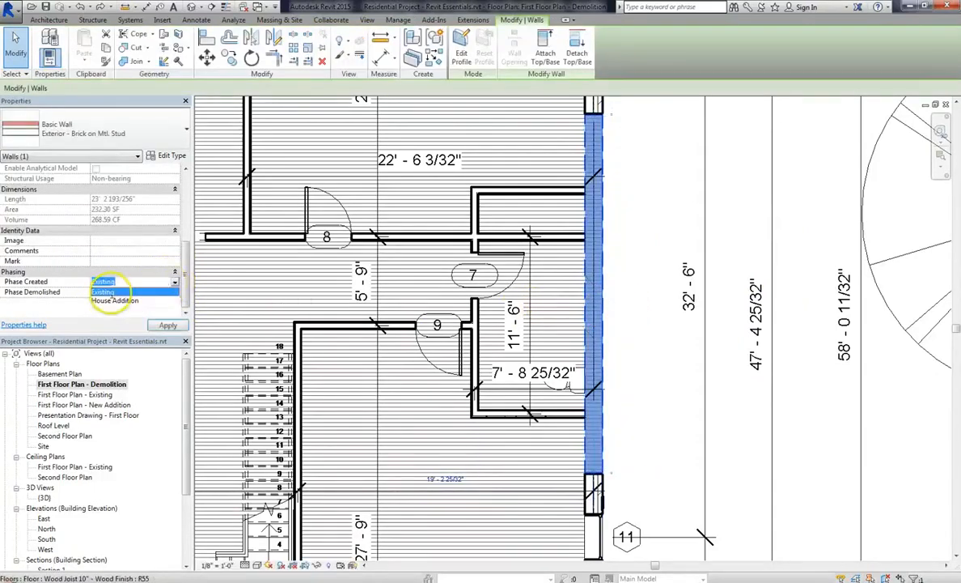
pyautogui.click(167, 324)
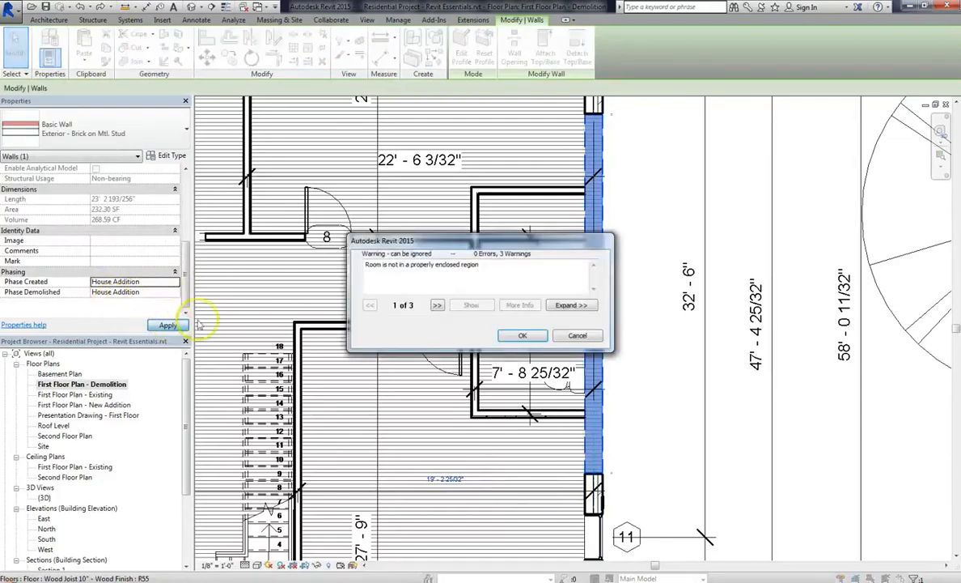
pyautogui.click(522, 335)
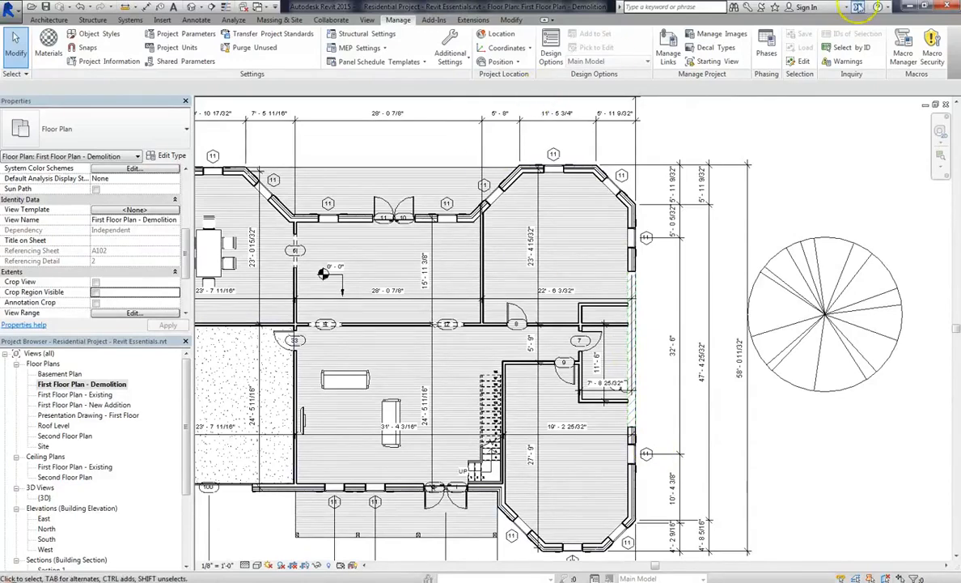
# Browse the Phase Filters and the Existing and House Addition phases, then close Phasing with OK.
pyautogui.click(765, 47)
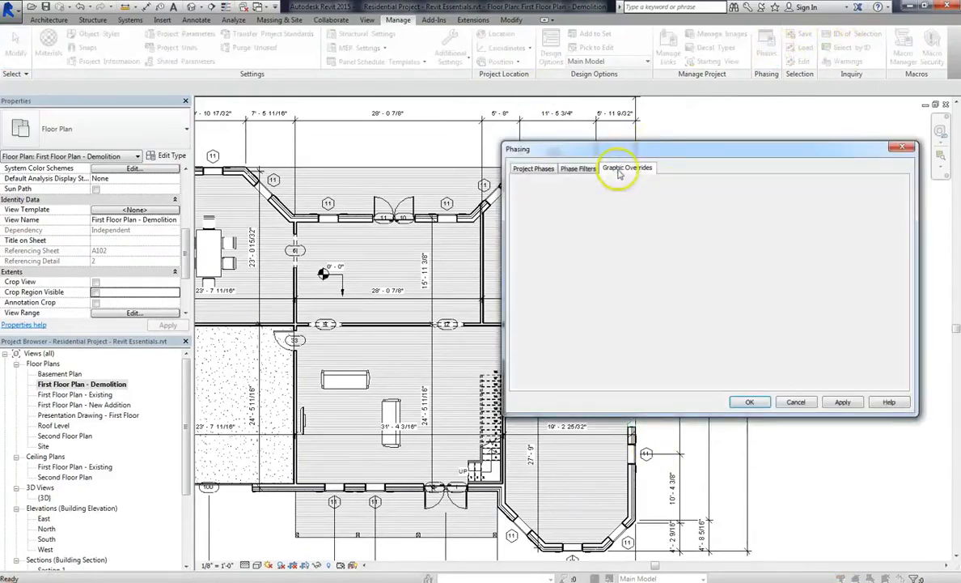
pyautogui.click(578, 168)
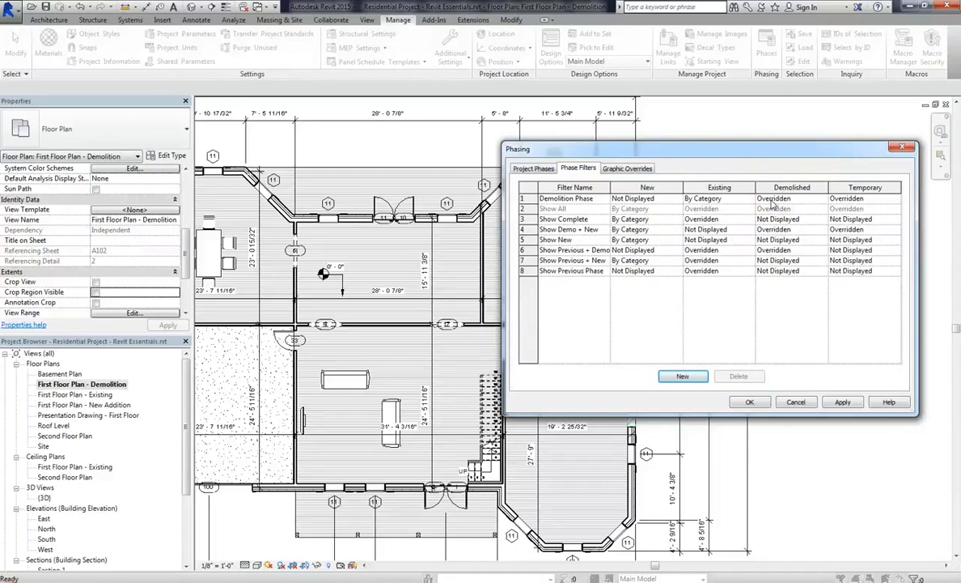
pyautogui.click(534, 168)
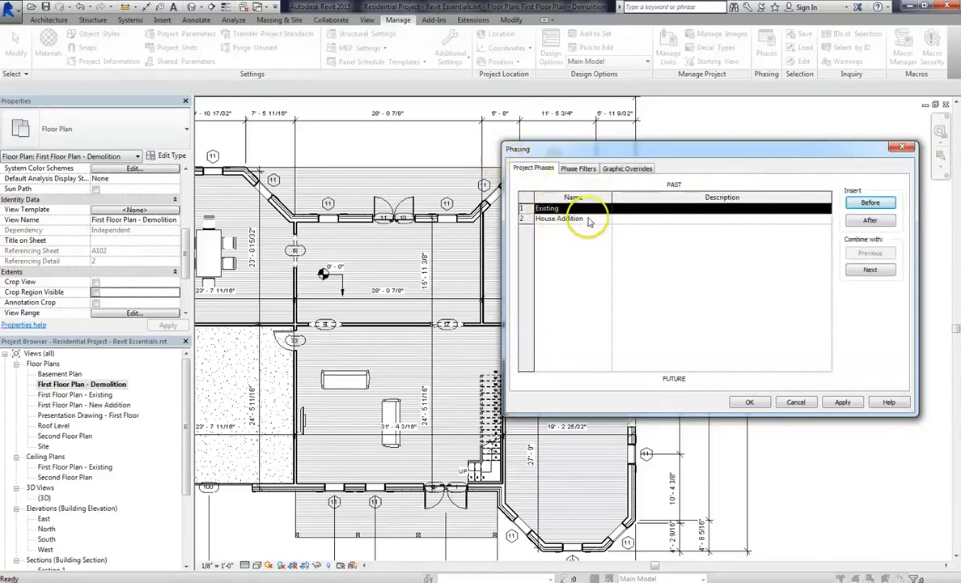
pyautogui.click(558, 219)
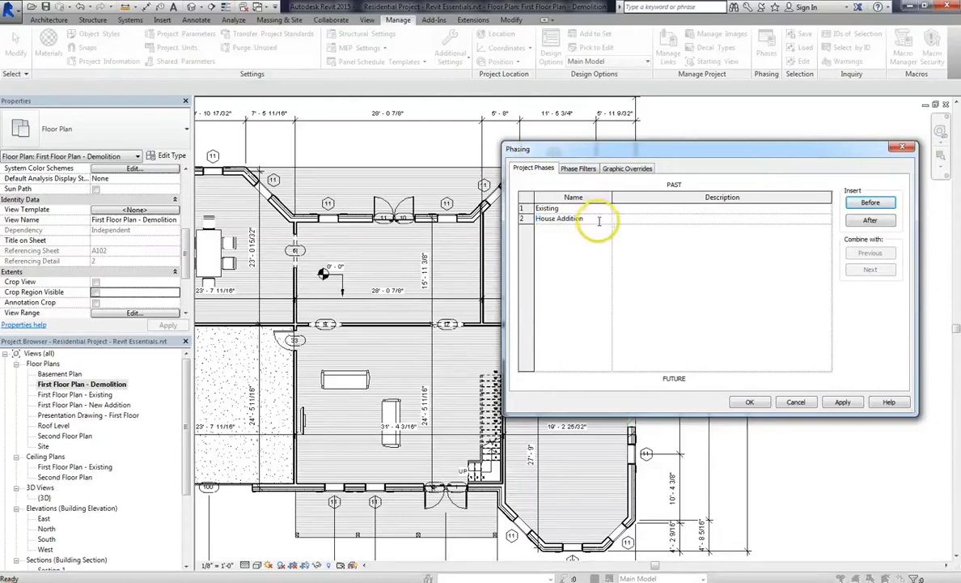
pyautogui.click(578, 169)
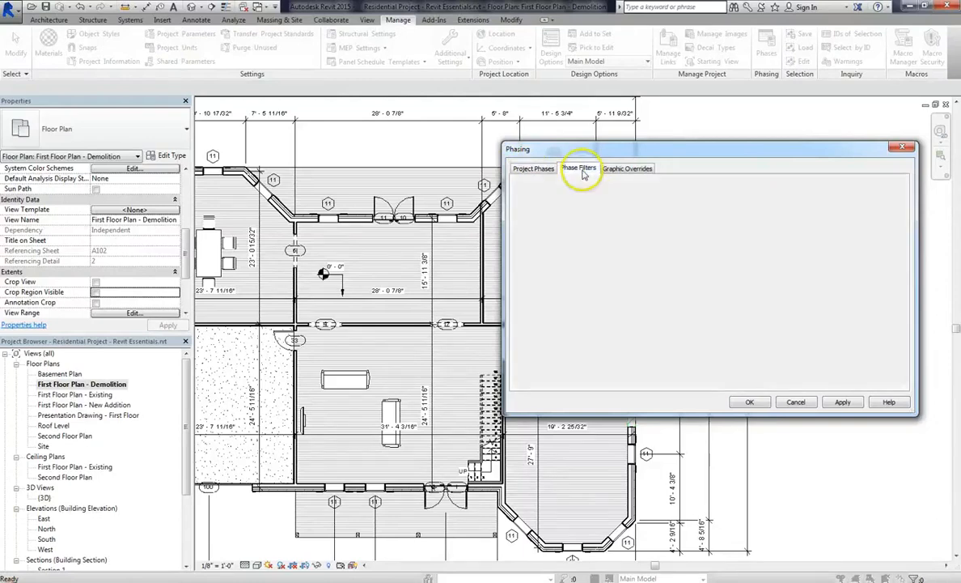
pyautogui.click(576, 168)
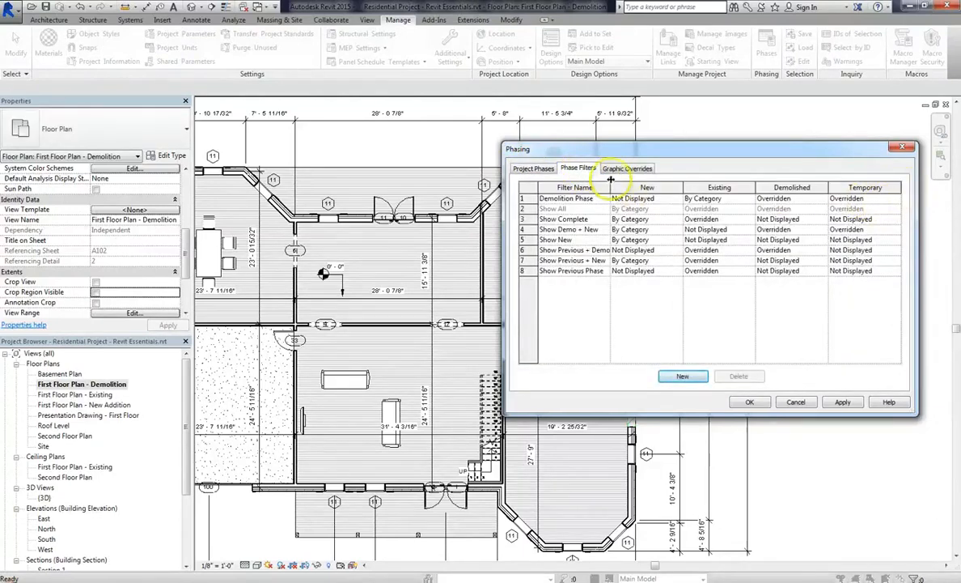
pyautogui.click(533, 169)
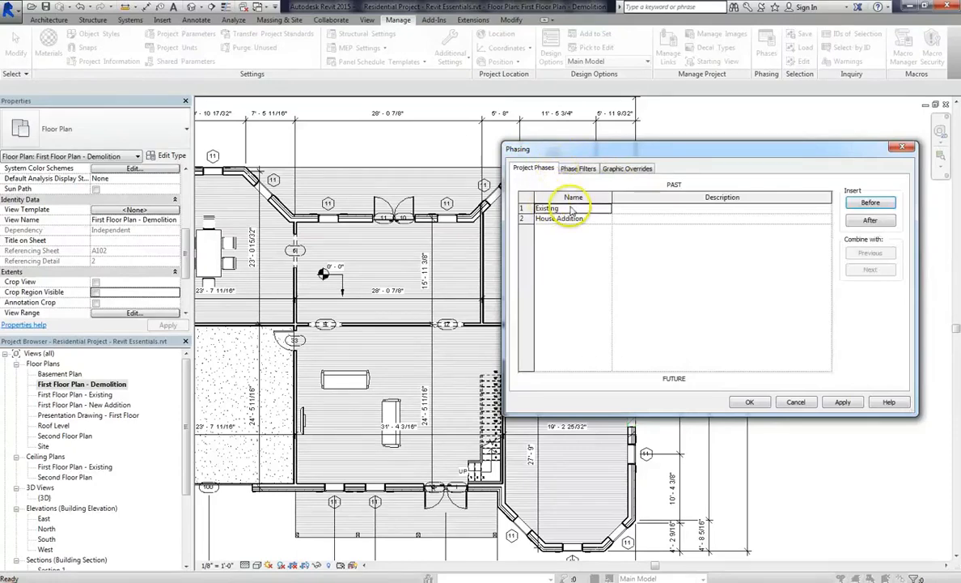
pyautogui.doubleClick(547, 208)
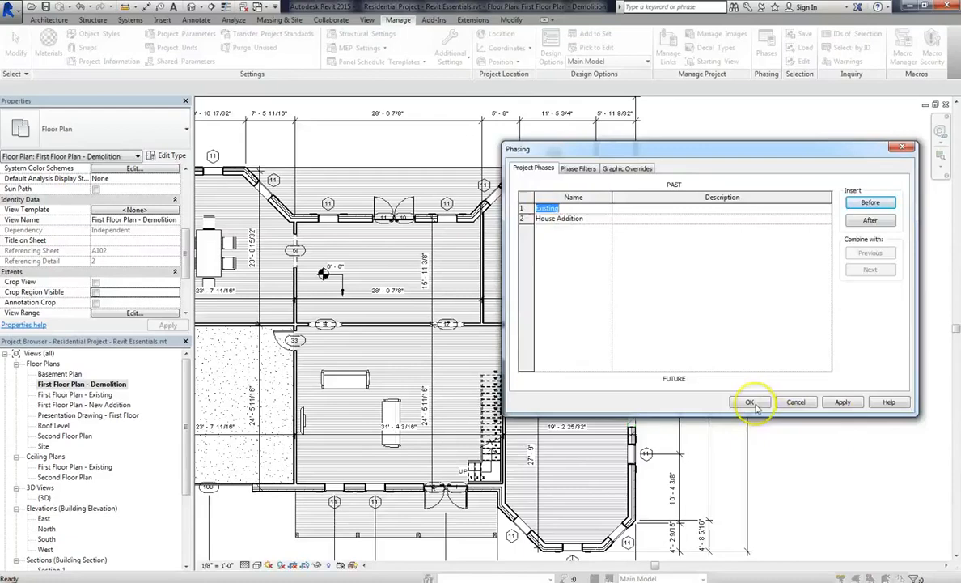
pyautogui.click(750, 402)
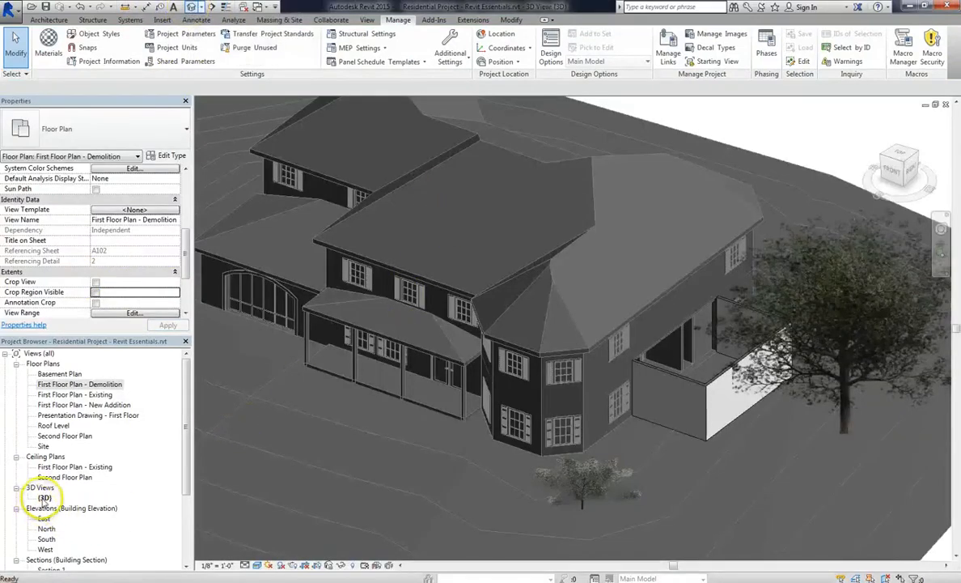
# Open the {3D} view, briefly try Existing, then apply Show All with the House Addition phase.
pyautogui.doubleClick(44, 498)
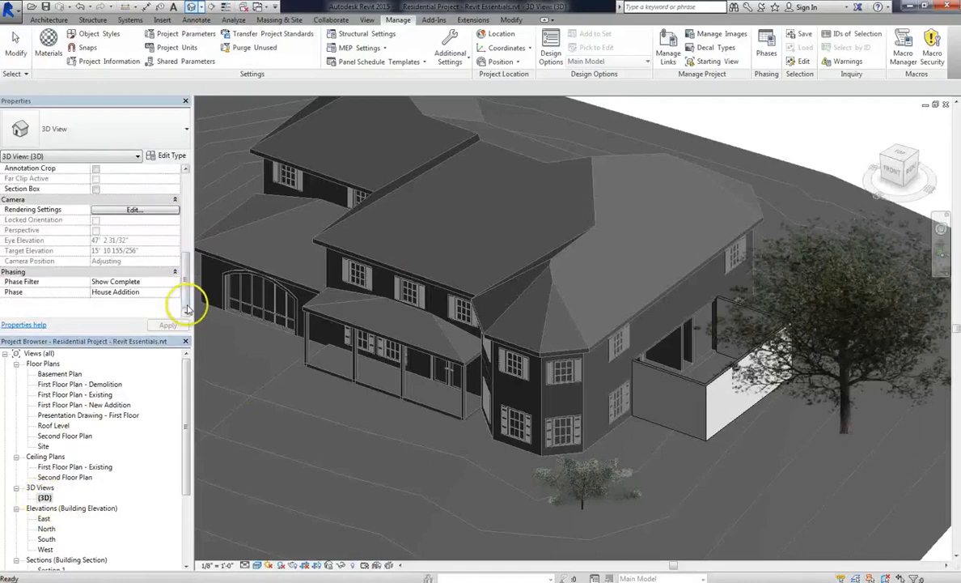
pyautogui.click(129, 281)
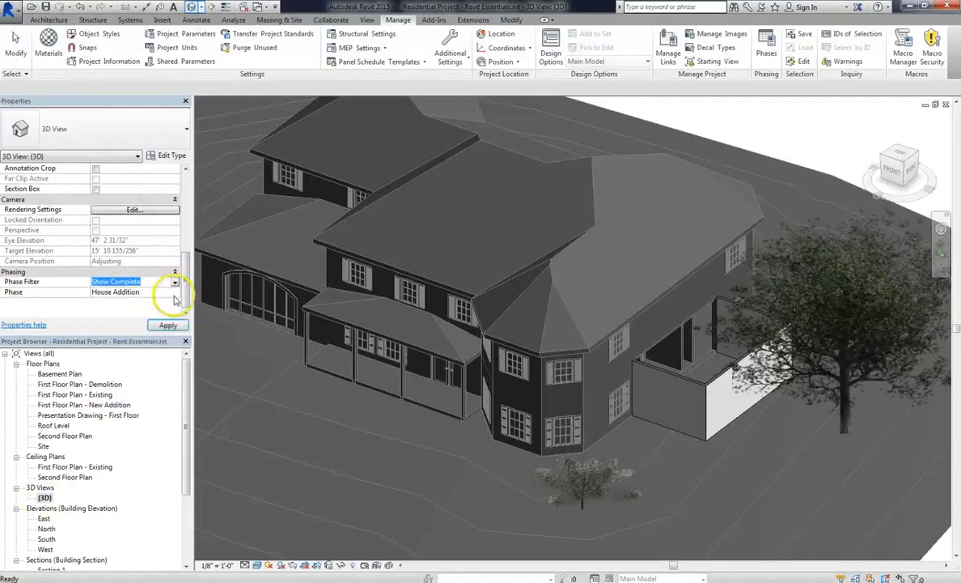
pyautogui.click(175, 291)
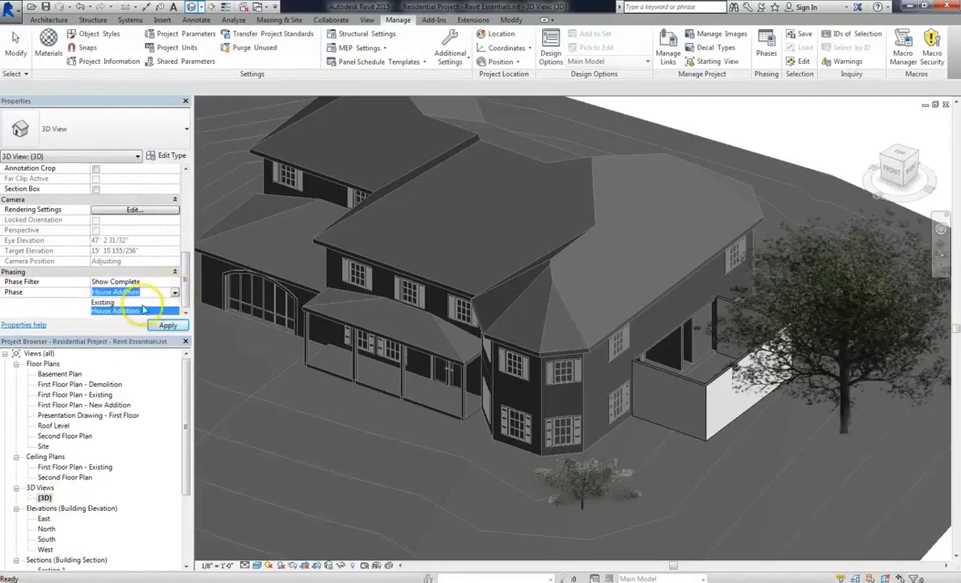
pyautogui.click(114, 301)
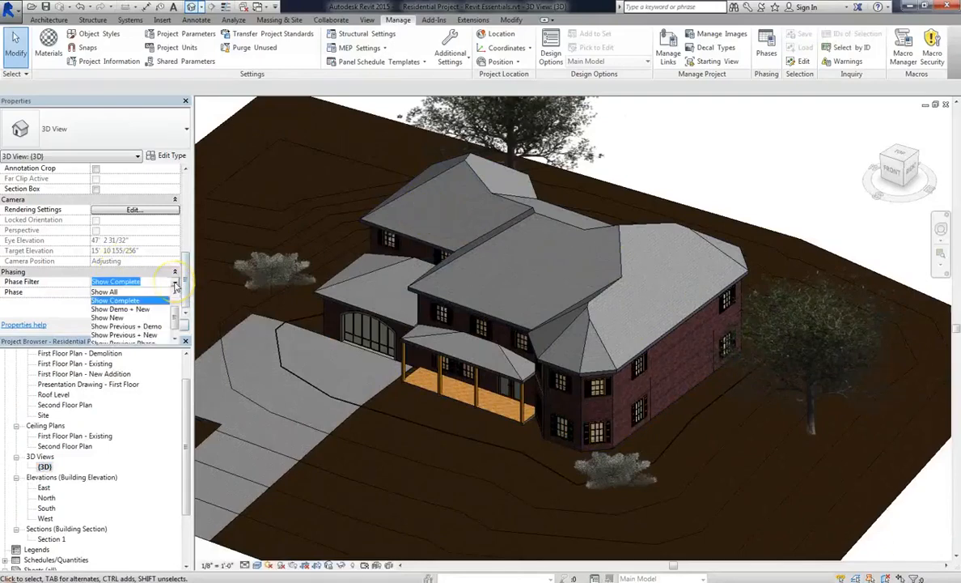
pyautogui.click(104, 280)
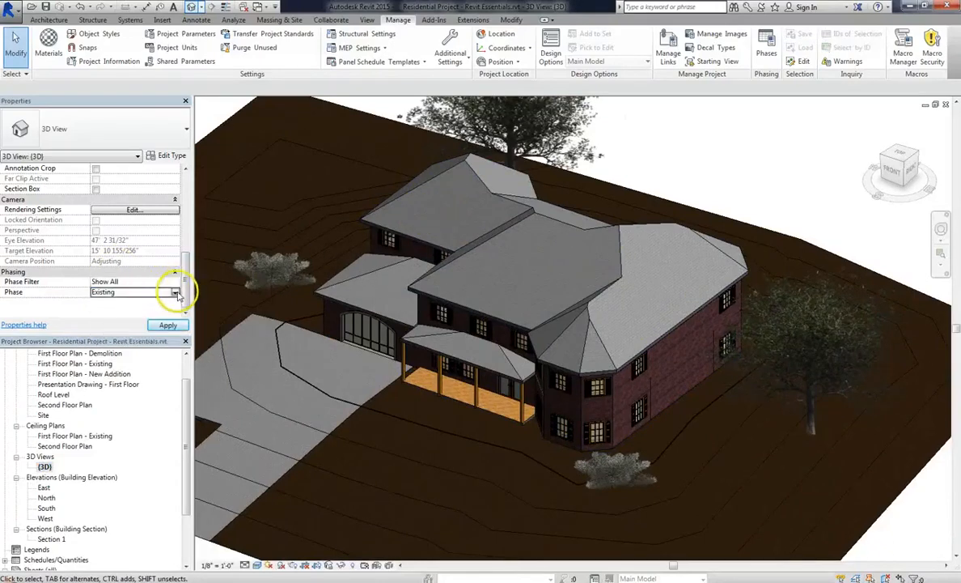
pyautogui.click(134, 291)
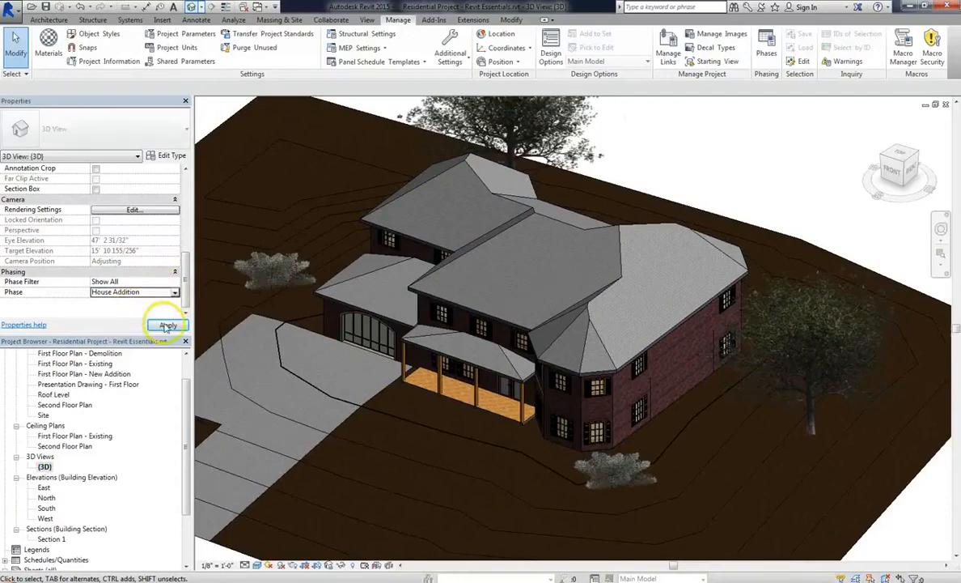
pyautogui.click(168, 324)
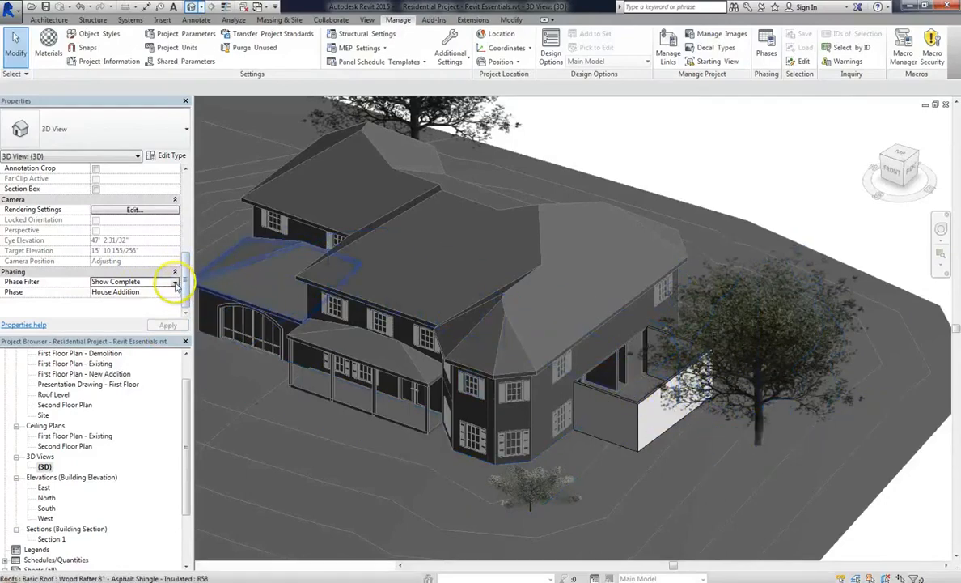
pyautogui.click(174, 281)
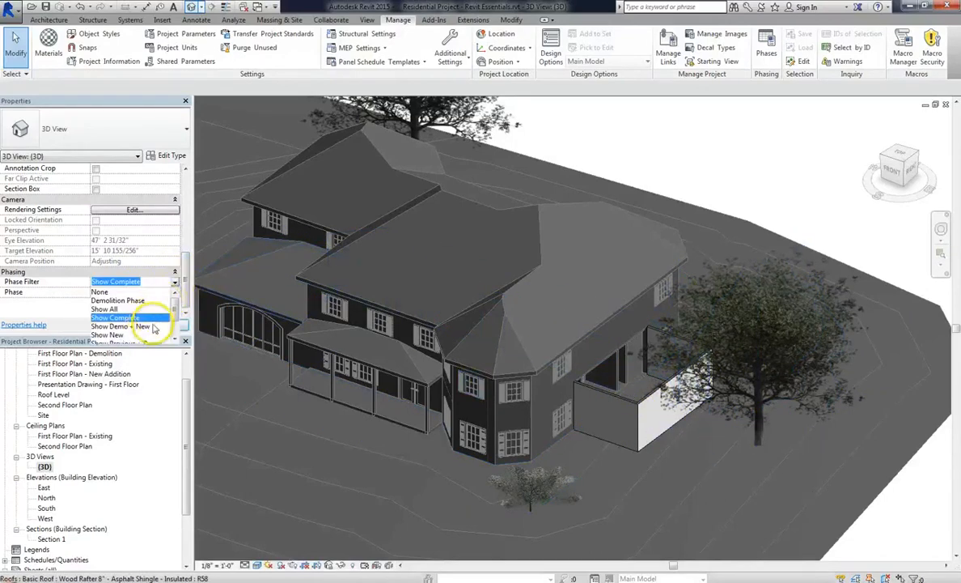
pyautogui.click(122, 317)
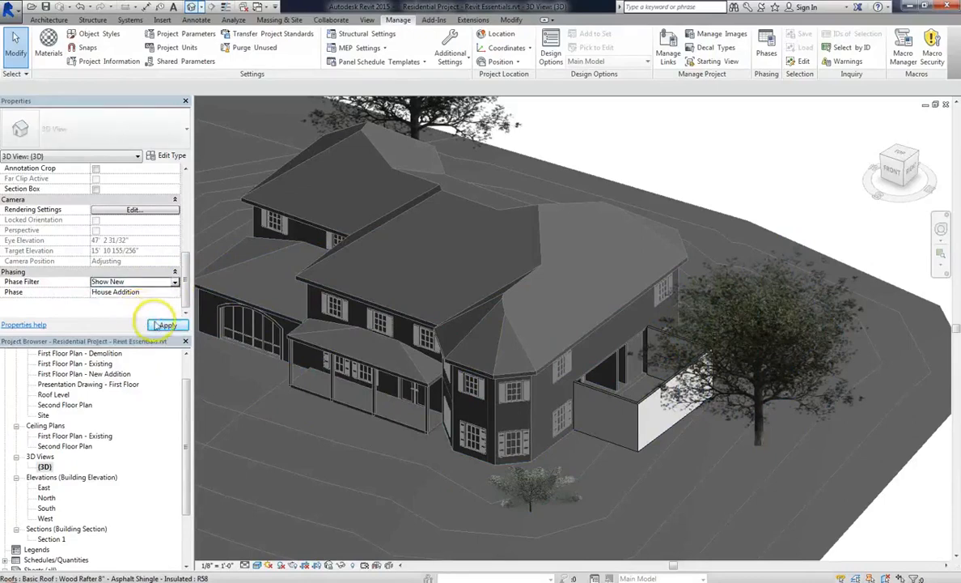
pyautogui.click(168, 324)
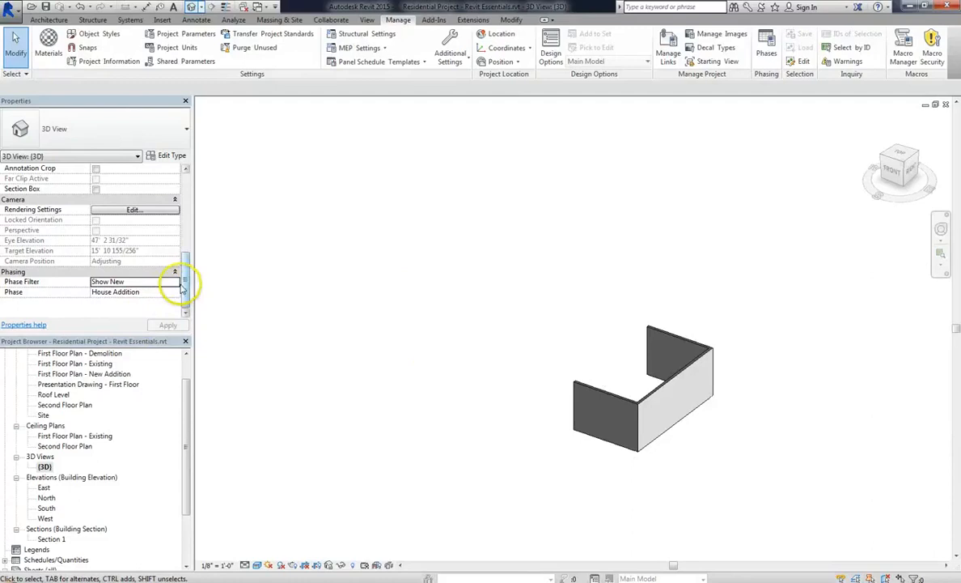
pyautogui.click(174, 281)
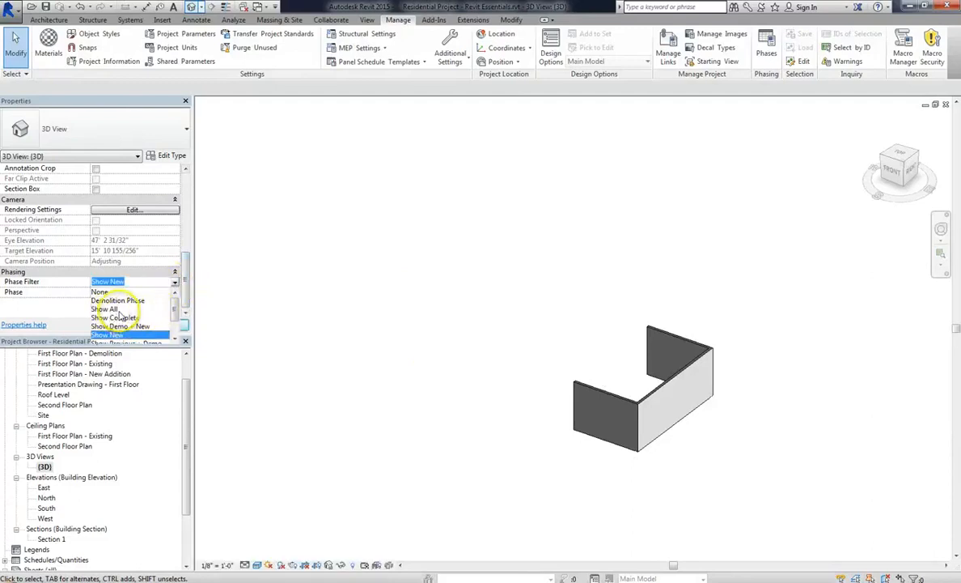
pyautogui.click(115, 291)
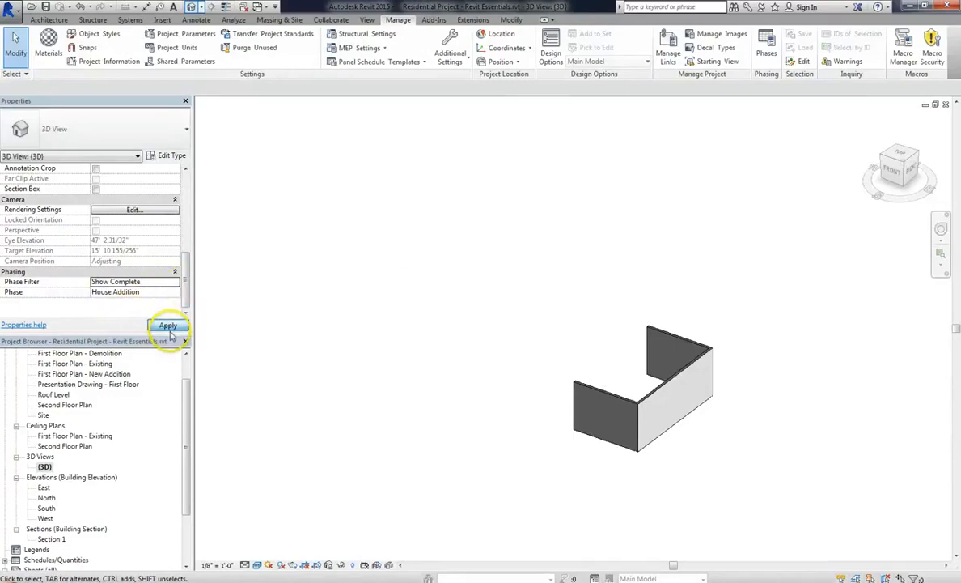
pyautogui.click(167, 324)
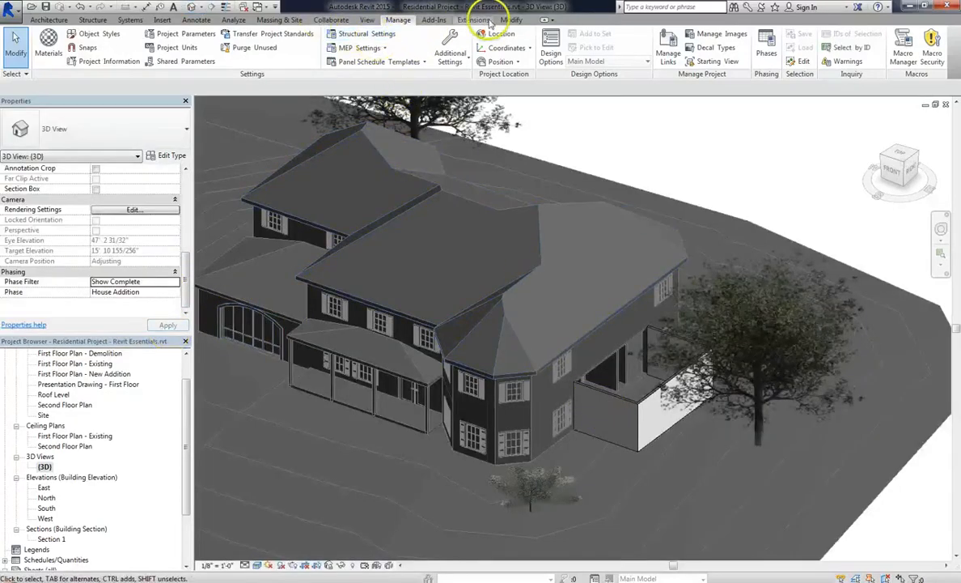
# Reopen Phasing from the Manage tab, look over the Phase Filters list, and close it.
pyautogui.click(765, 47)
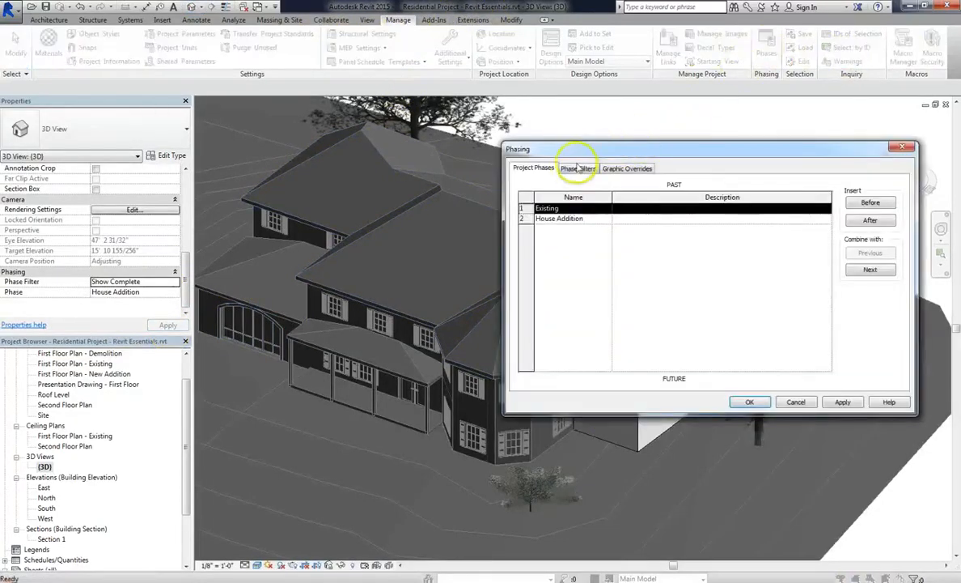
pyautogui.click(578, 169)
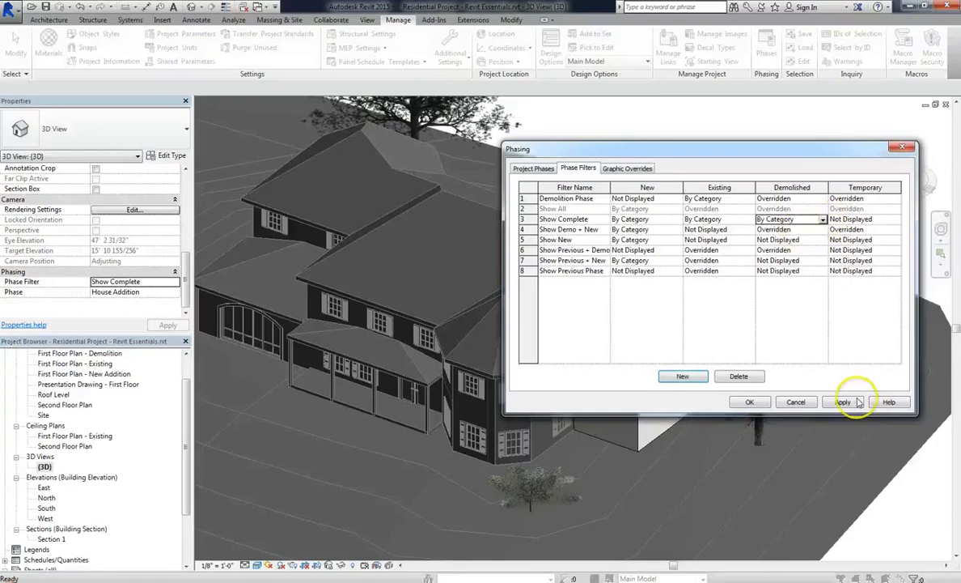
pyautogui.click(843, 401)
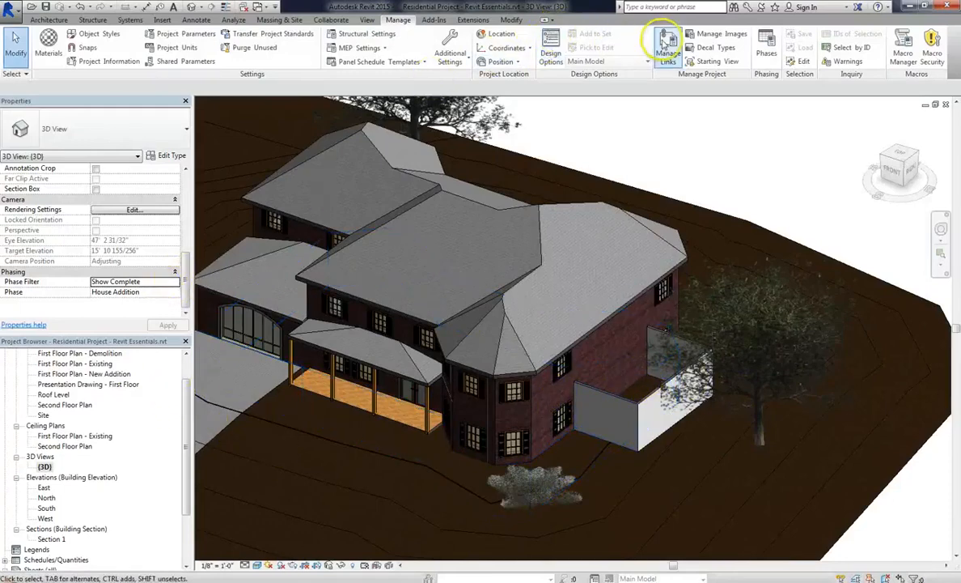
# In Phase Filters, set Show Complete's Demolished display to Not Displayed and confirm with OK.
pyautogui.click(766, 45)
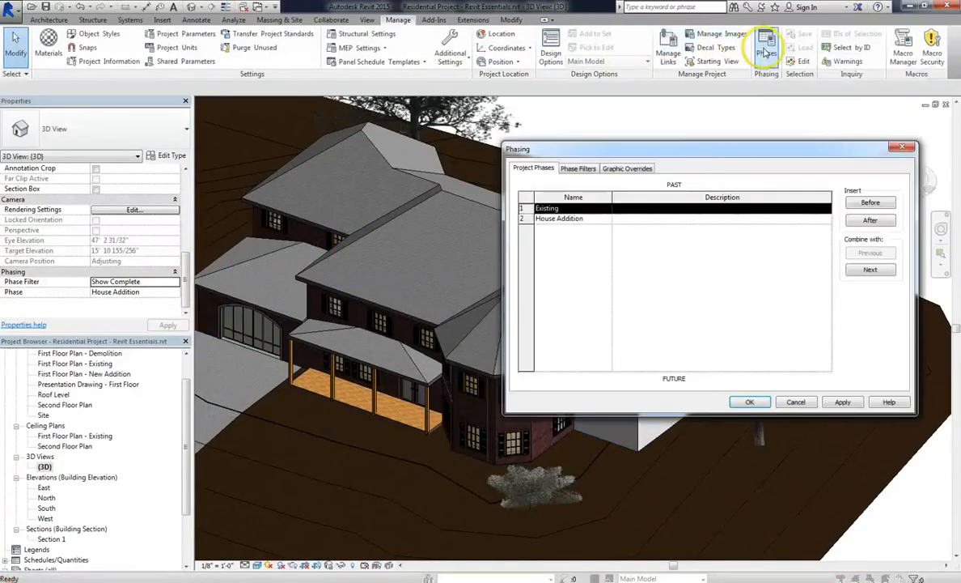
pyautogui.click(578, 168)
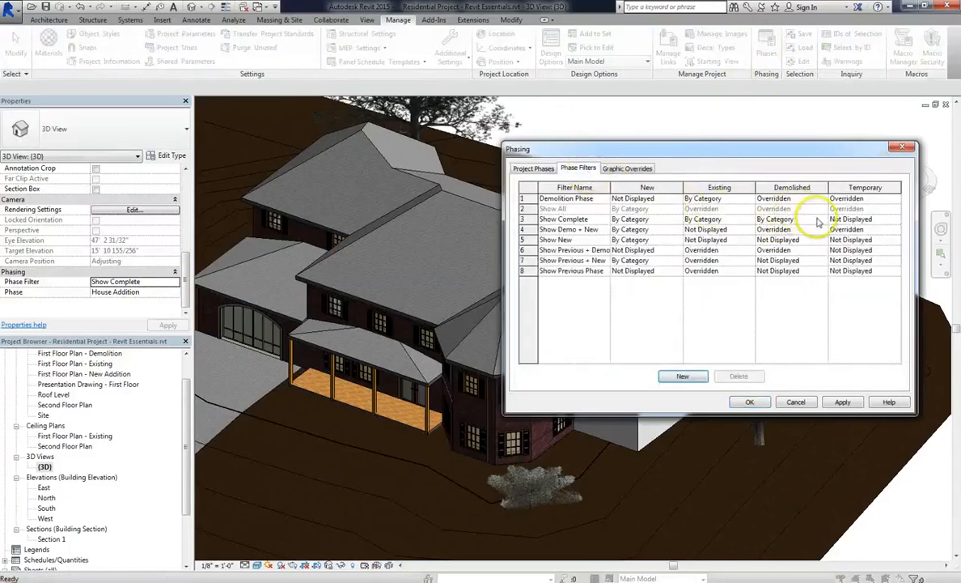
pyautogui.click(791, 219)
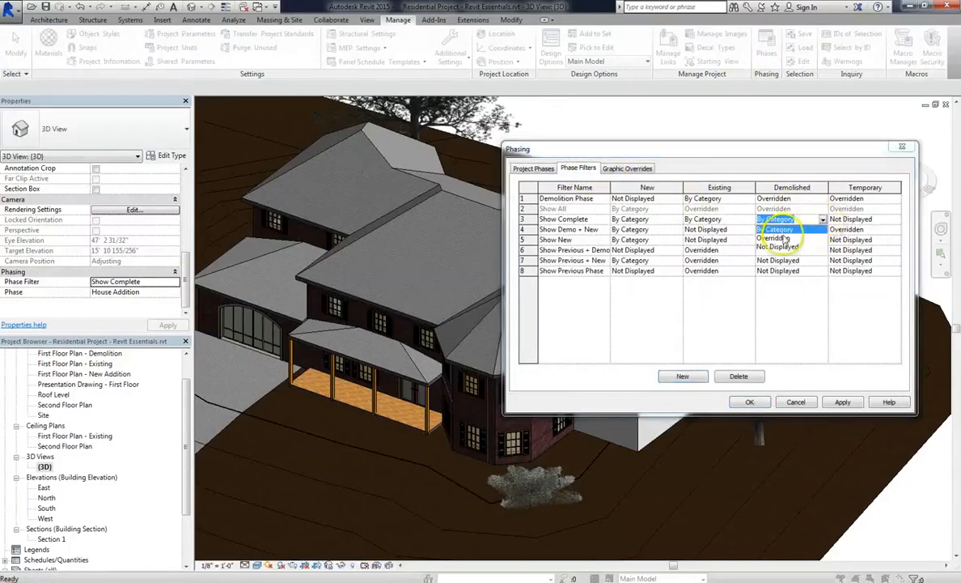
pyautogui.click(788, 239)
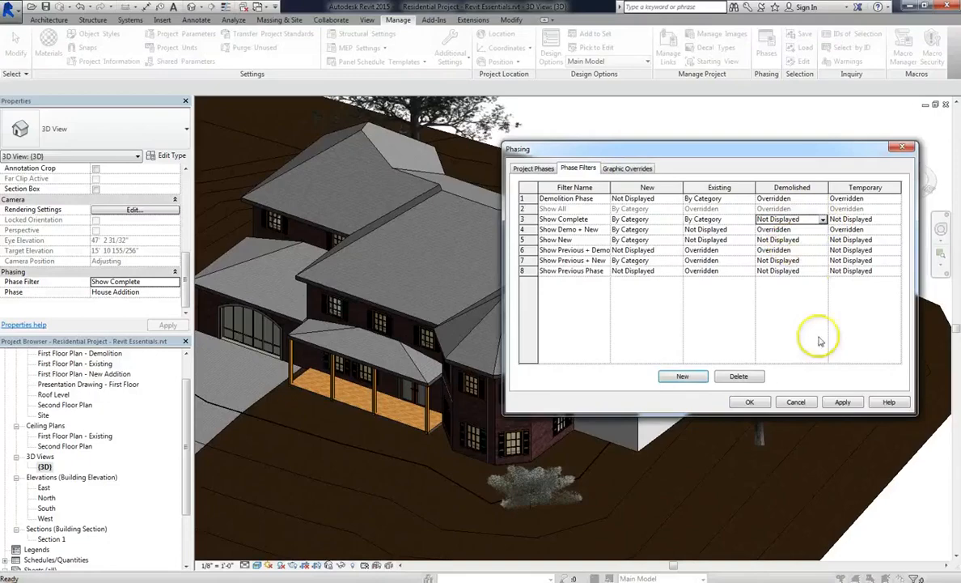
pyautogui.click(748, 402)
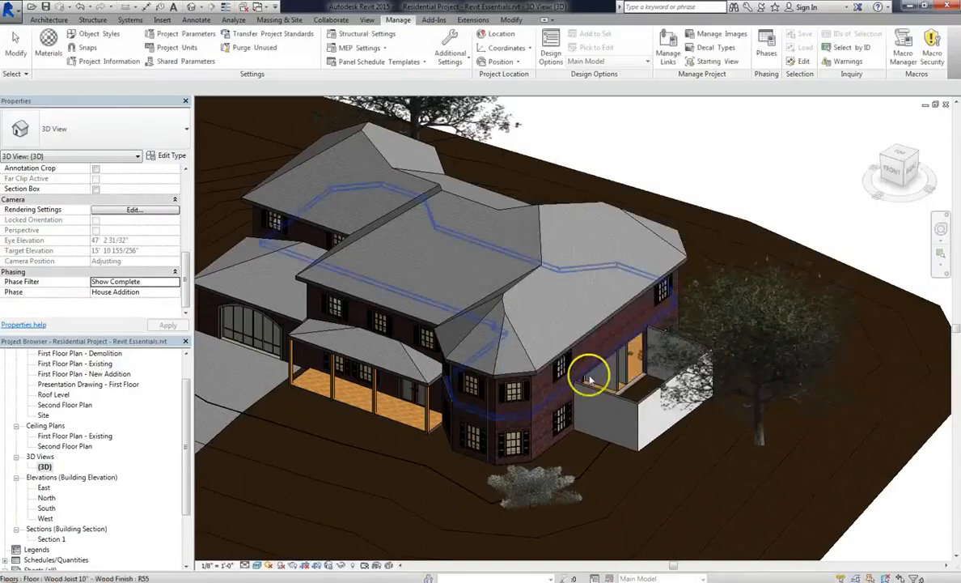